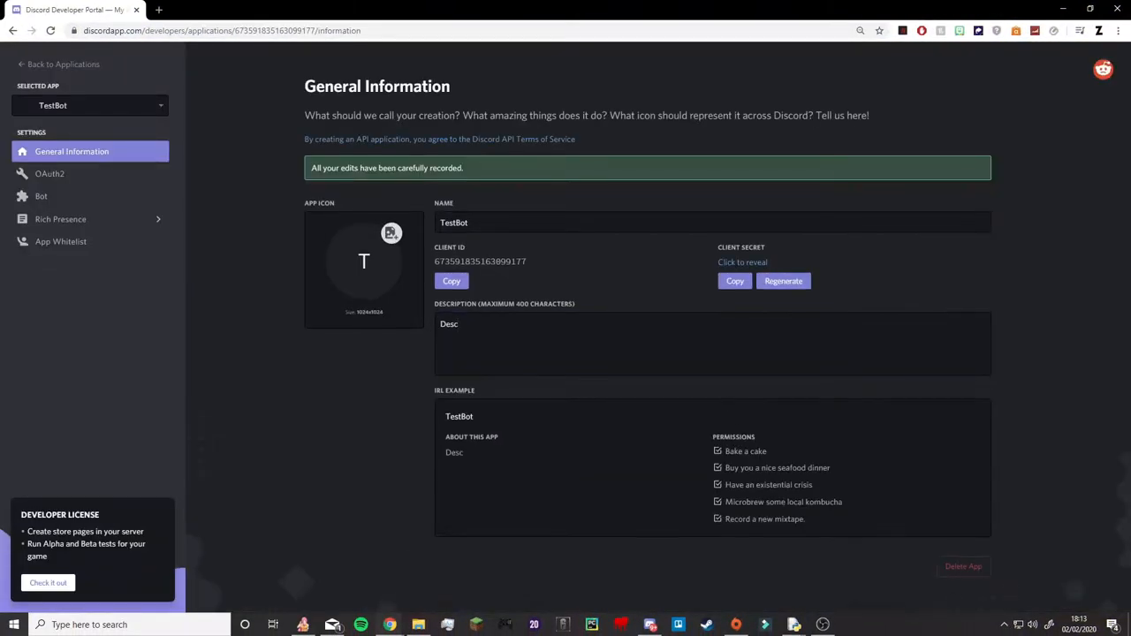
Step: Open the Bot settings page for the TestBot application in the Developer Portal
{"action": "left_click", "coordinate": [41, 195]}
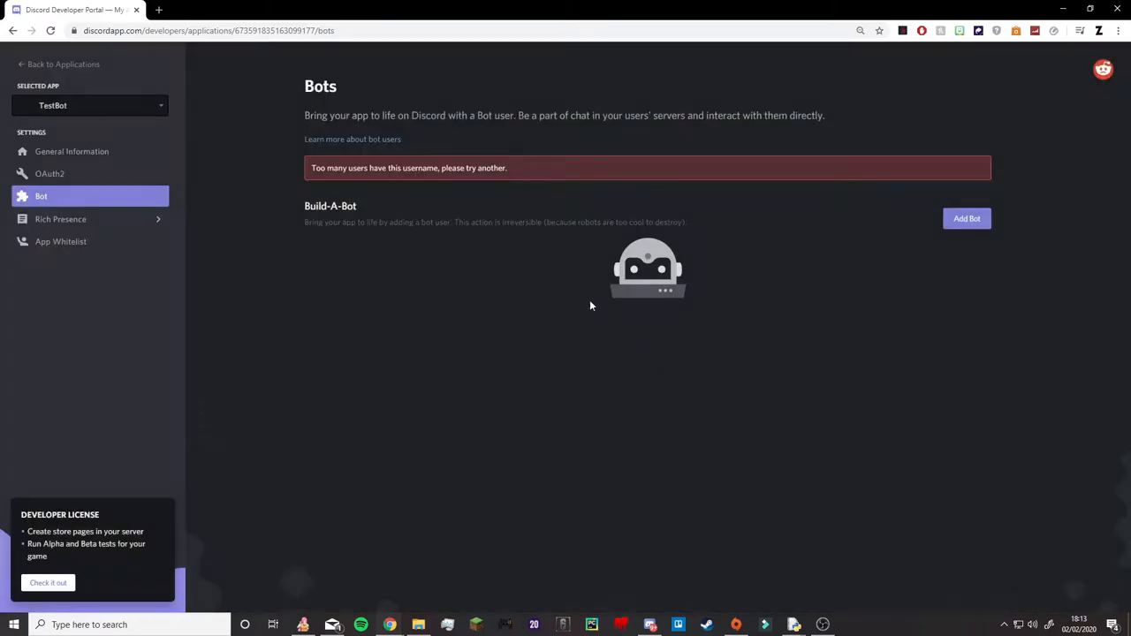
{"action": "left_click", "coordinate": [72, 151]}
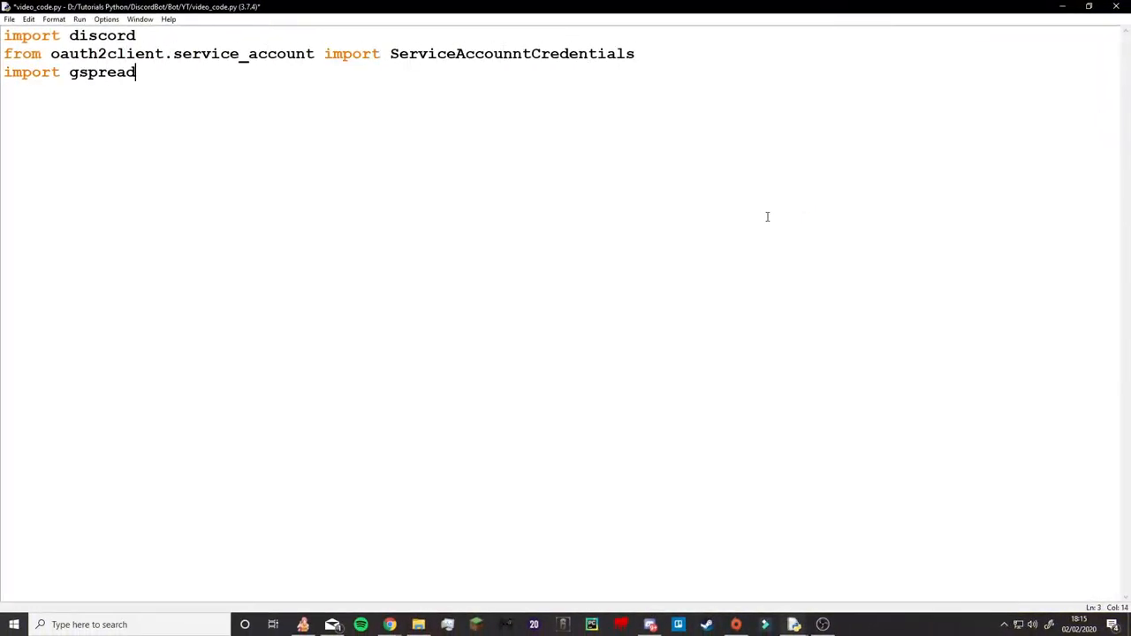
Step: Load creds.json credentials, authorize gspread and open ApplicationRes sheet1 in a try/except
{"action": "type", "text": ", random"}
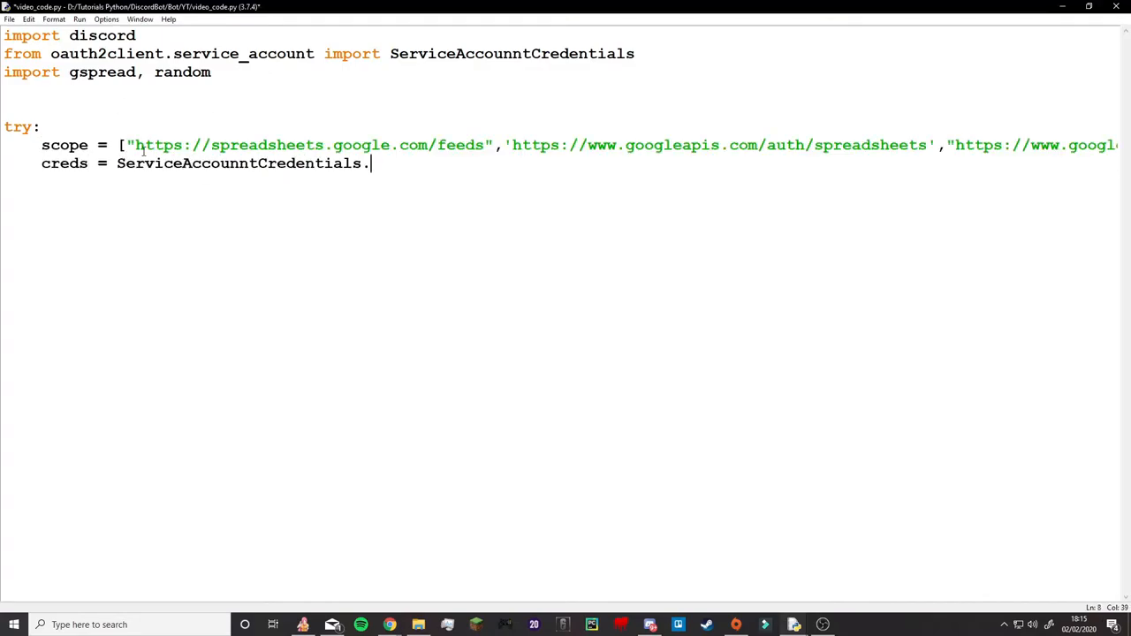
{"action": "type", "text": "from_json_keyfile_name(\"creds.json\",sco)"}
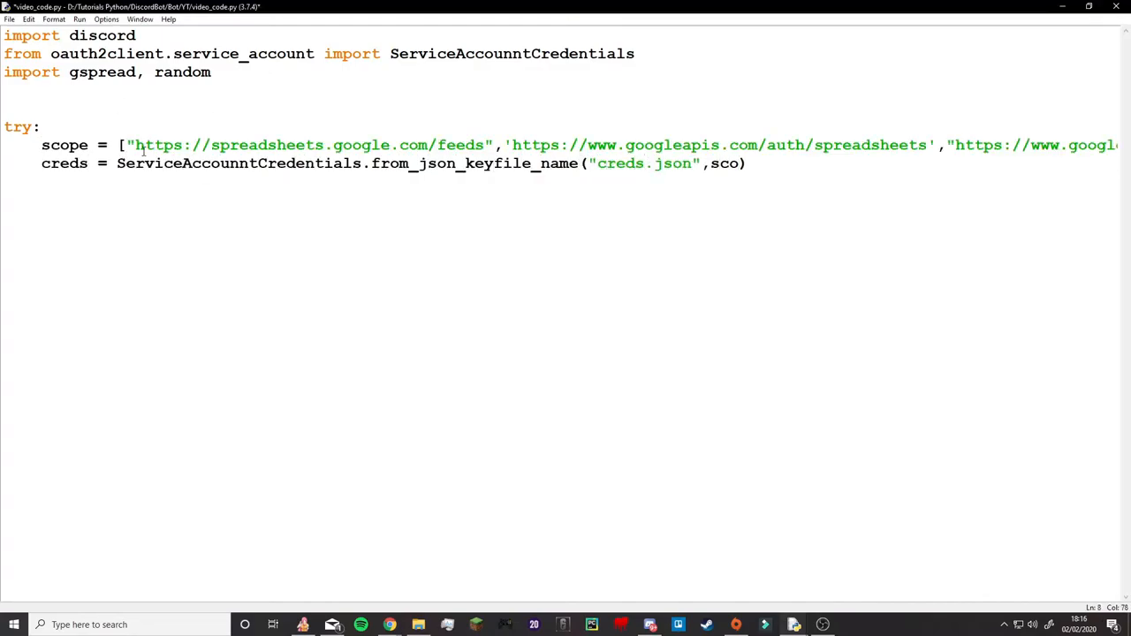
{"action": "type", "text": "client=gspread.authorize("}
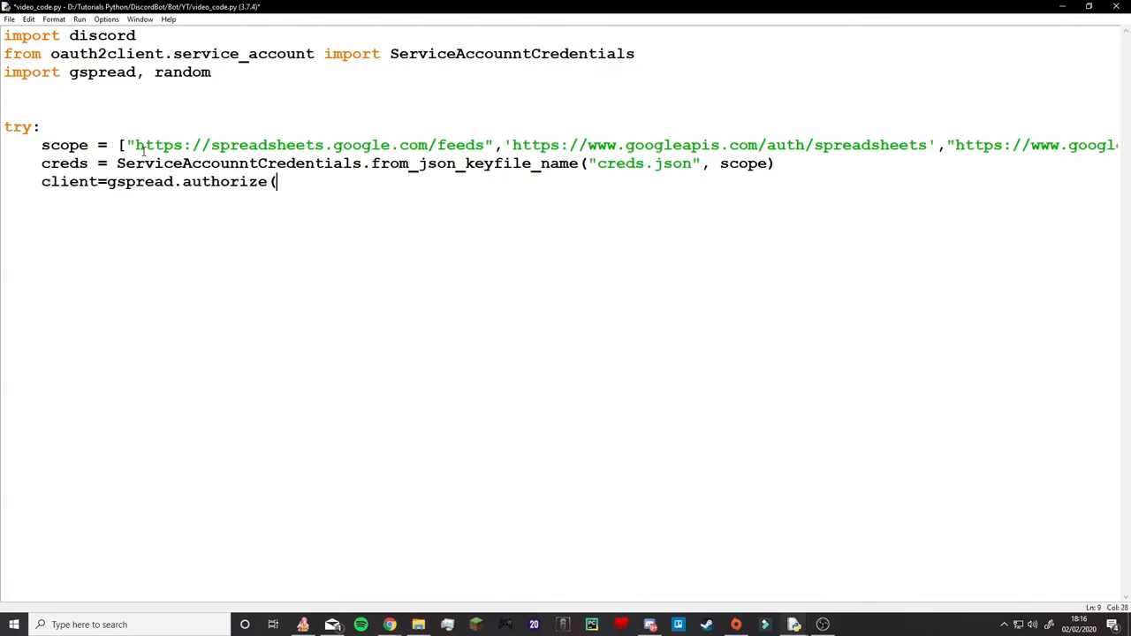
{"action": "type", "text": "creds)"}
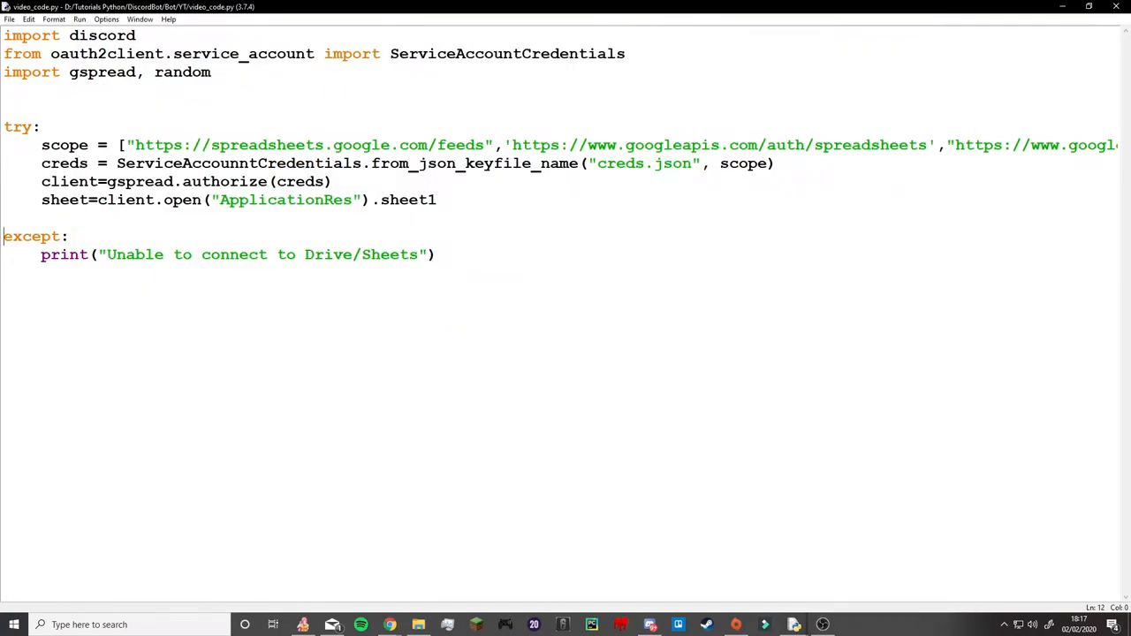
{"action": "type", "text": "class MyClient(discord.Client):"}
{"action": "type", "text": "print(\"Logged inn as"}
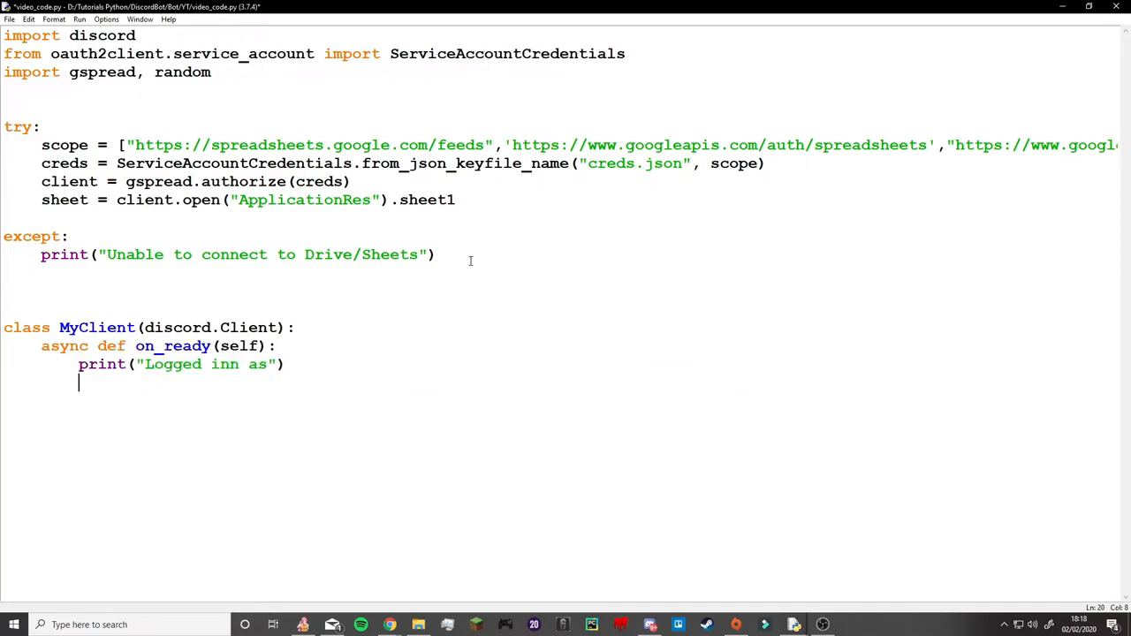
Step: Print the bot name on ready and reply "Getting most..." to "!recent app" messages
{"action": "type", "text": "print(self.user.name)"}
{"action": "type", "text": "print(self.user.id"}
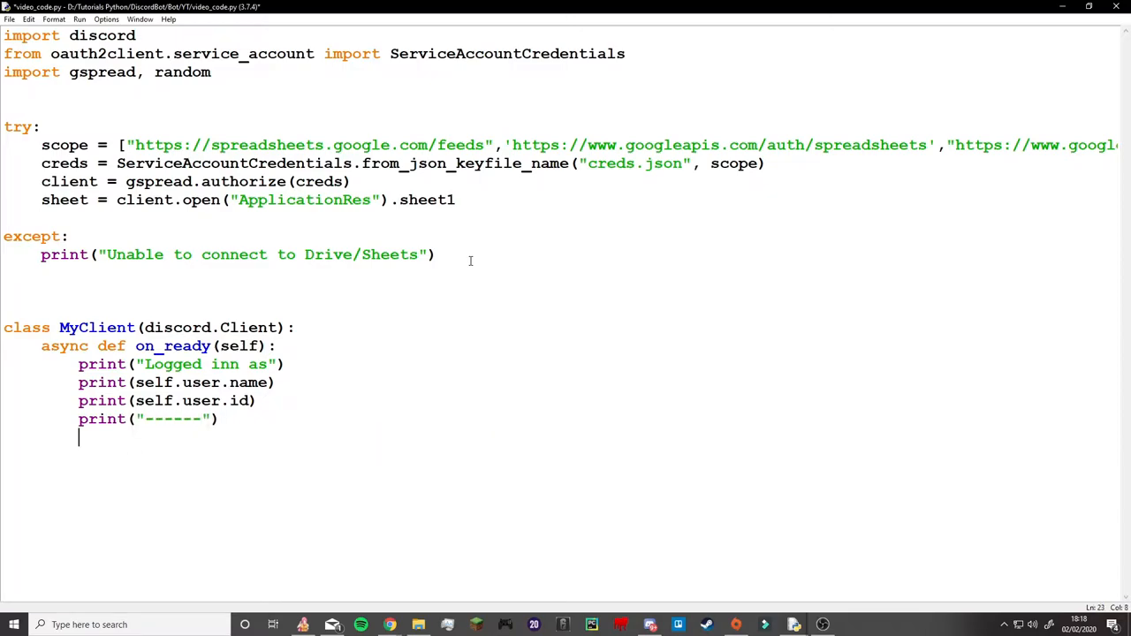
{"action": "type", "text": "asynnc def on_message(self,  message):"}
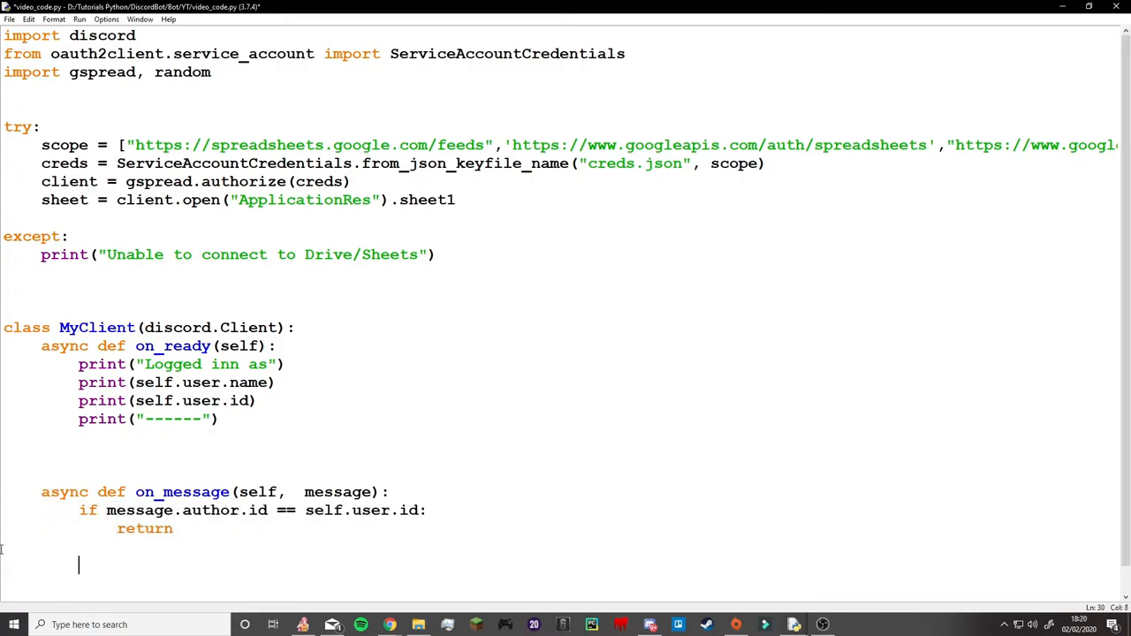
{"action": "type", "text": "if message.c"}
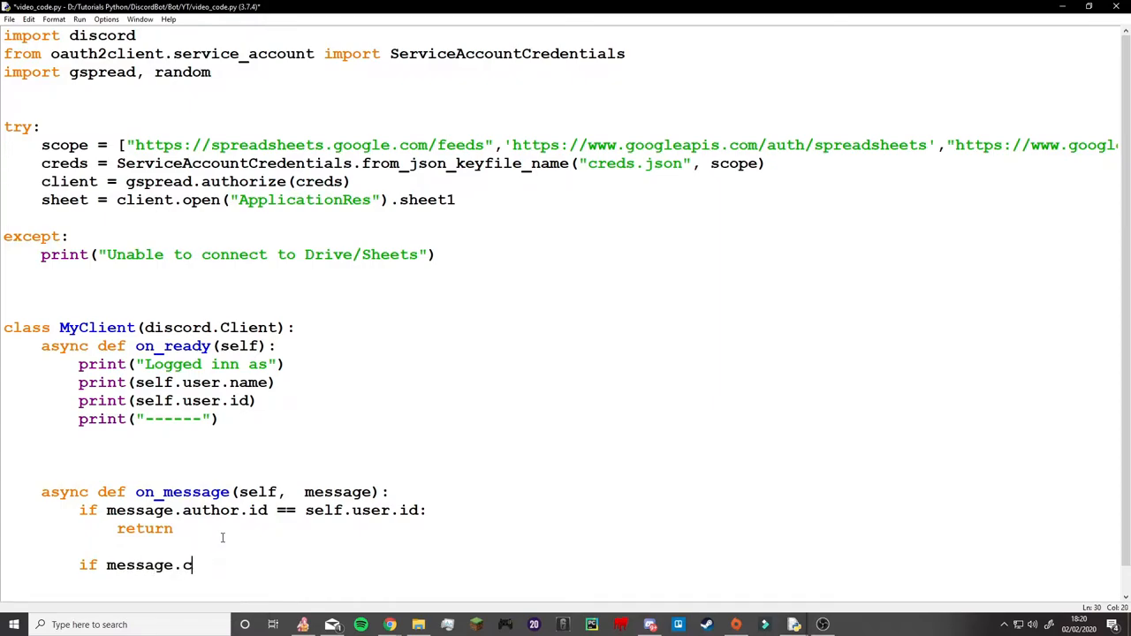
{"action": "type", "text": "ontent.startswith(\"!recent app\"):"}
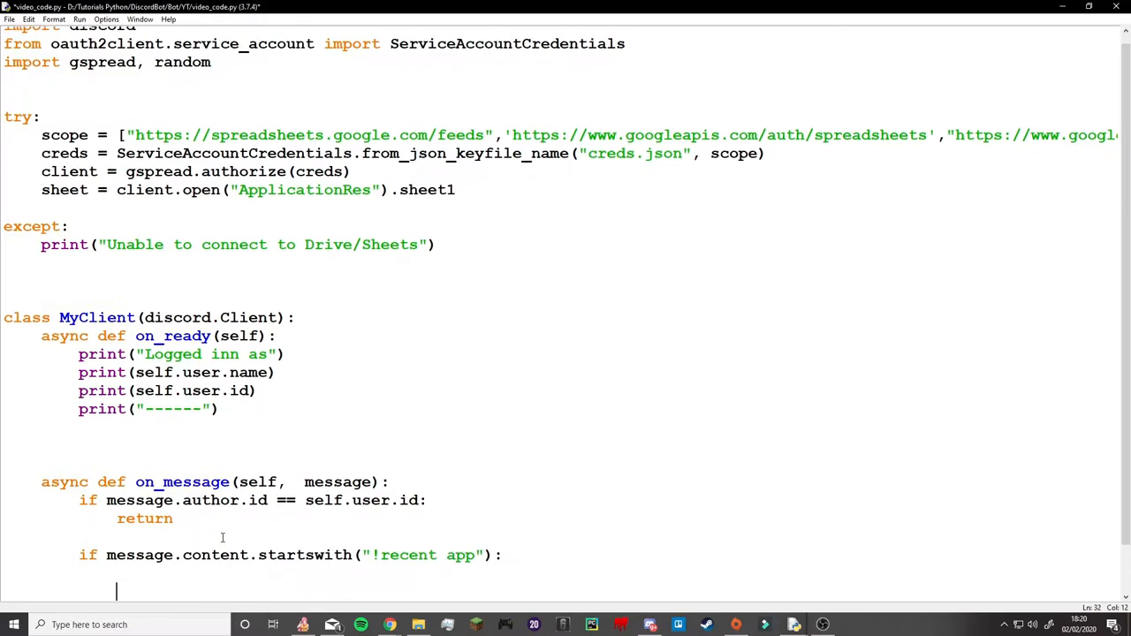
{"action": "type", "text": "await message.channel.send(\"Gettig mos\")"}
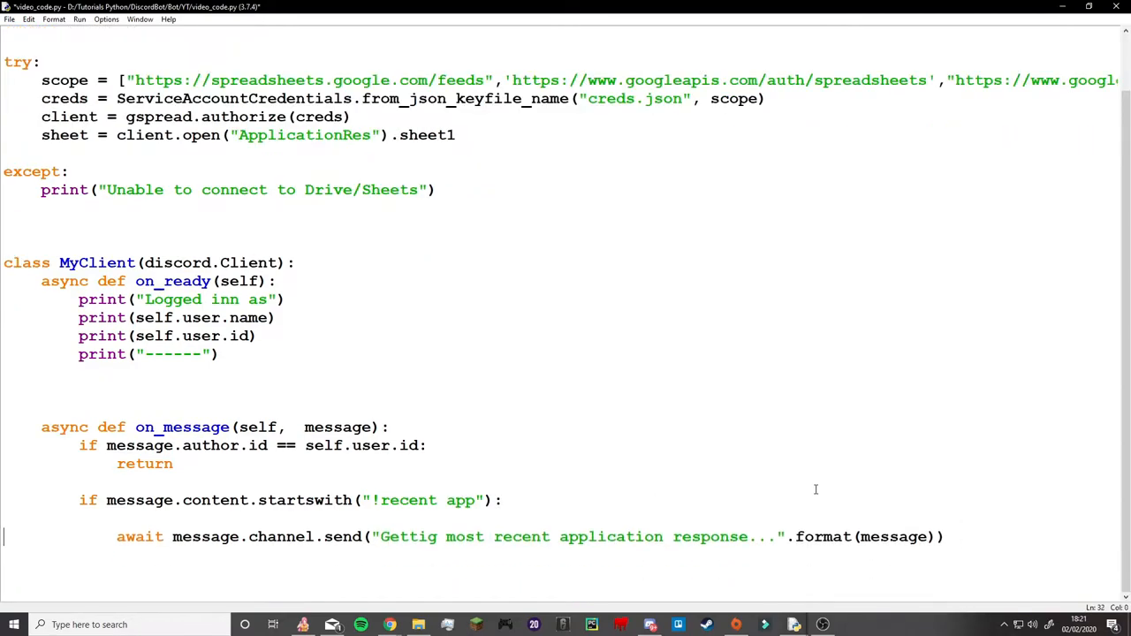
Step: Create client = MyClient() and change the trigger command to "!recent"
{"action": "type", "text": "client"}
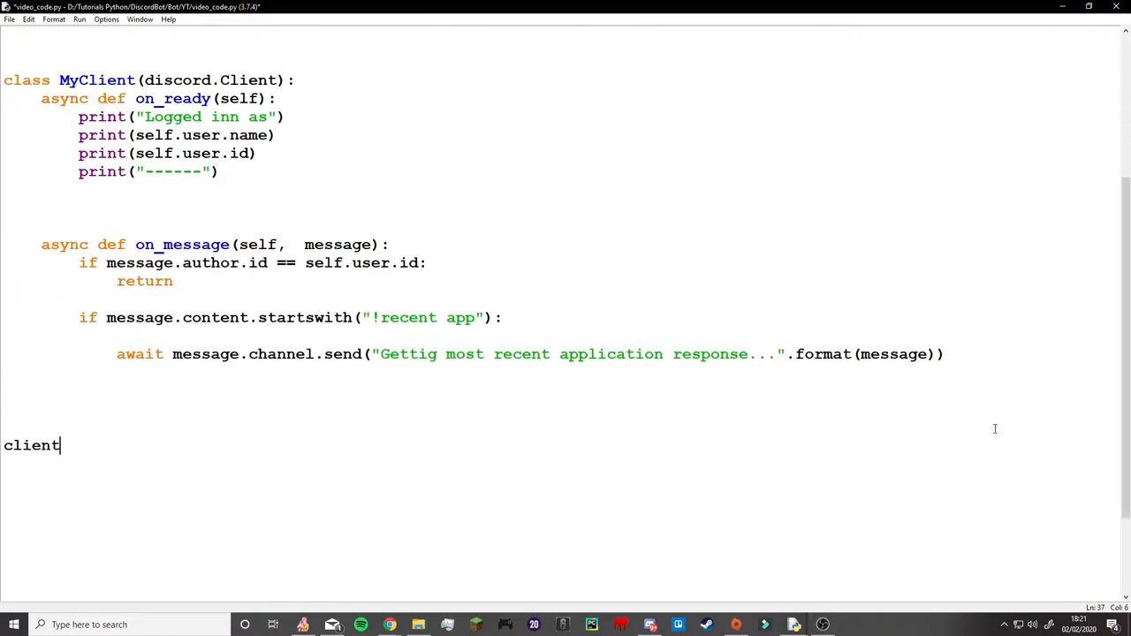
{"action": "type", "text": "= MyClient()"}
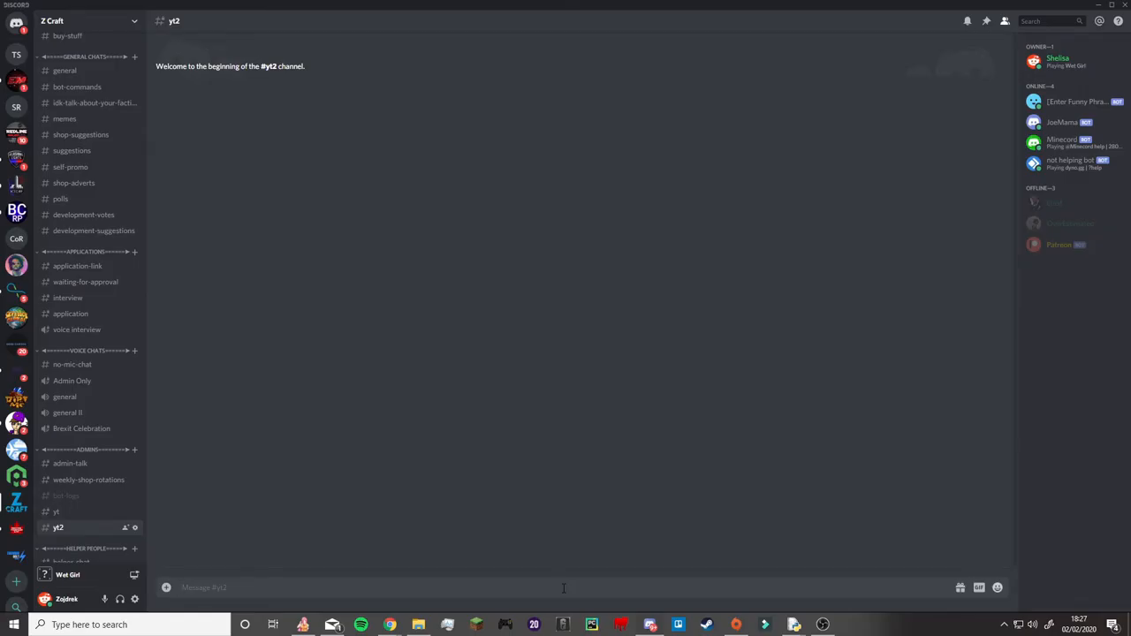
{"action": "type", "text": "!redent"}
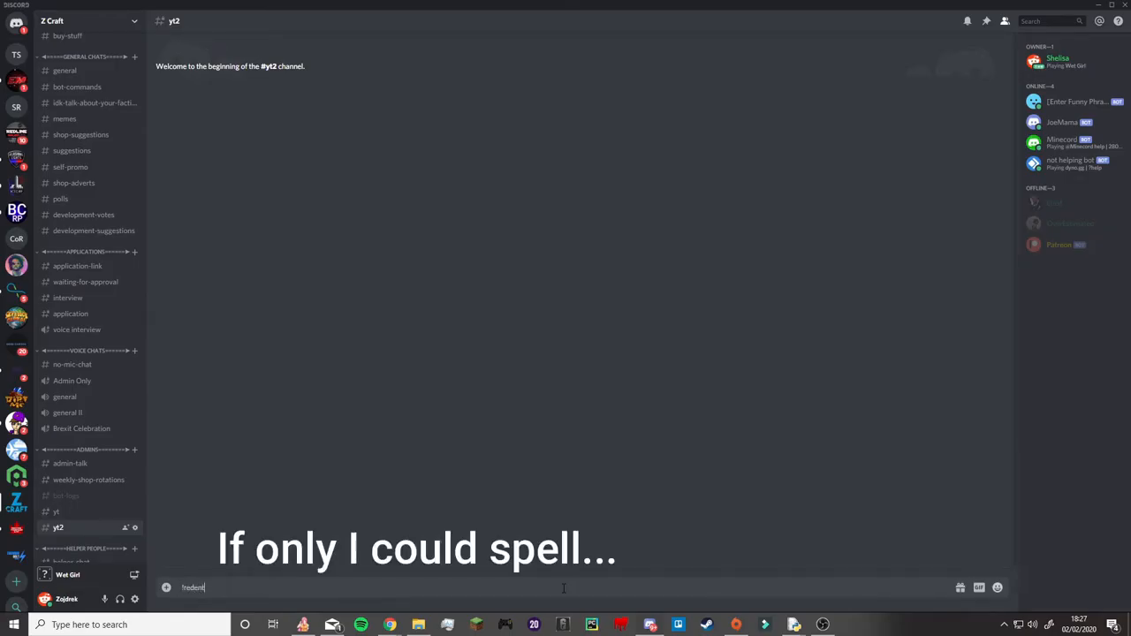
{"action": "type", "text": "recent"}
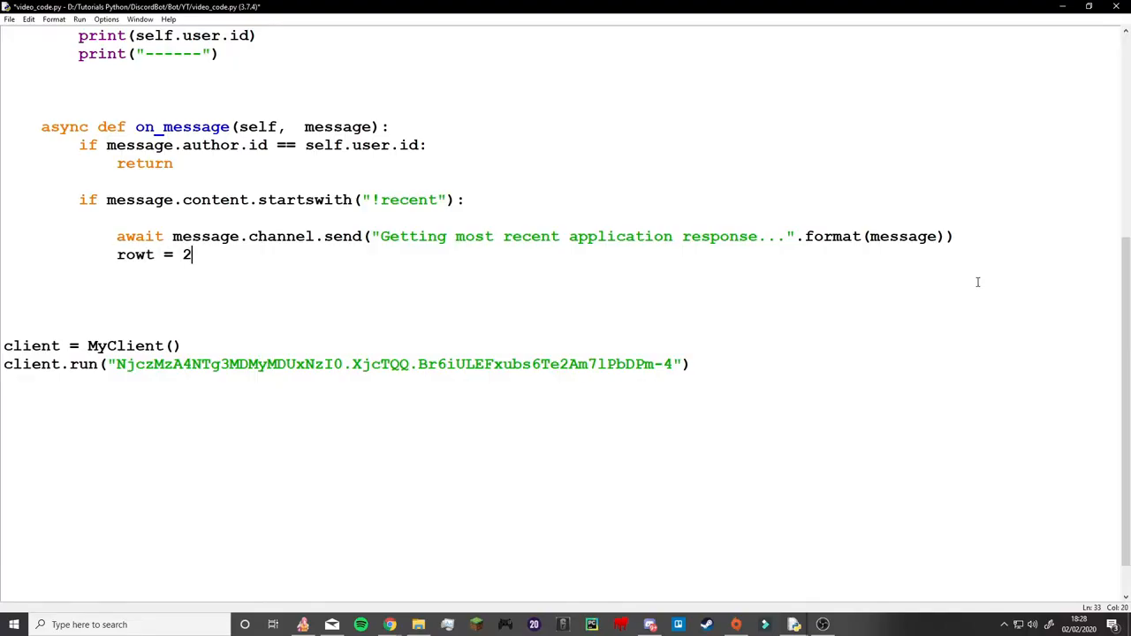
Step: Loop over rows, checking column 6 for "checked" to find the first unchecked row
{"action": "type", "text": "found = True"}
{"action": "type", "text": "check = sheet.c"}
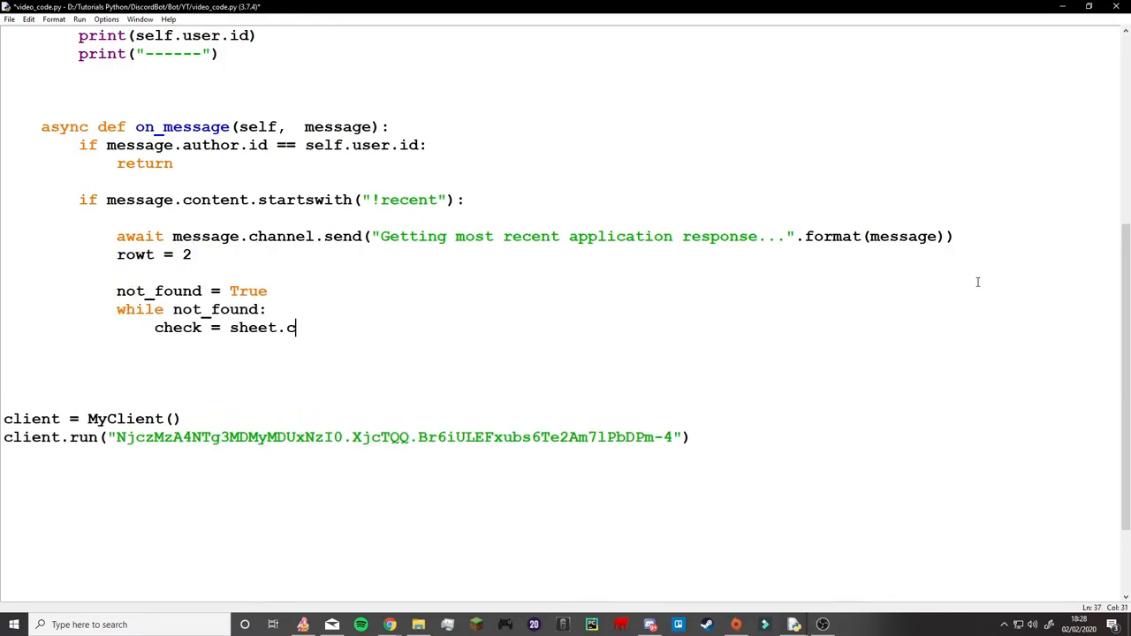
{"action": "type", "text": "ell(rowt,6).value"}
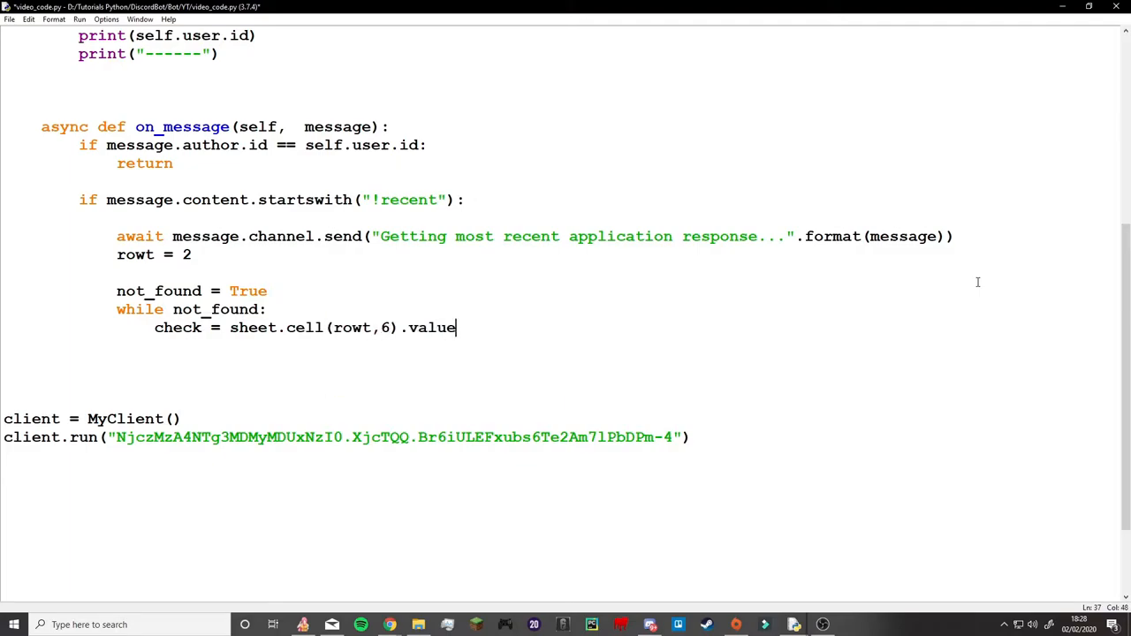
{"action": "type", "text": "if check != \"checked\":"}
{"action": "type", "text": "not_found ="}
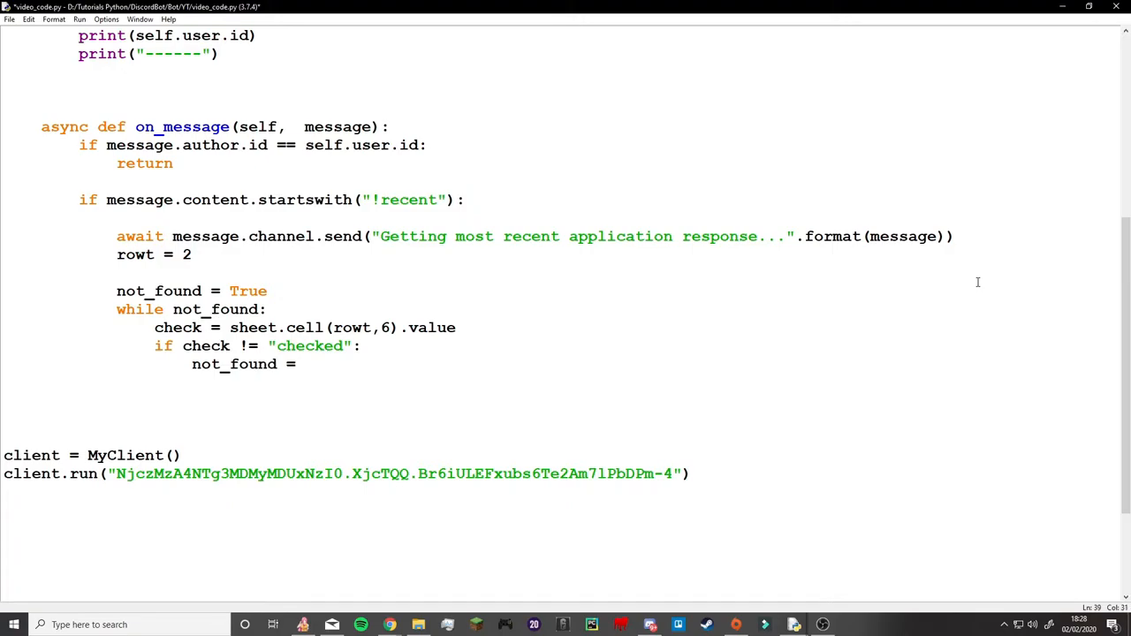
{"action": "type", "text": "False"}
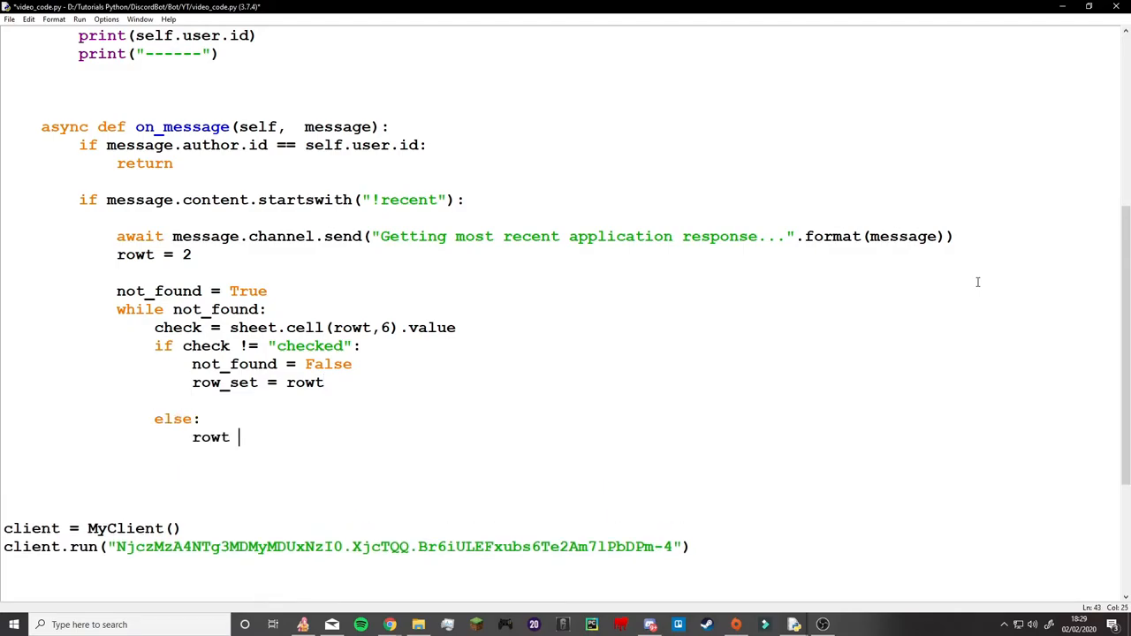
{"action": "type", "text": "+= 1"}
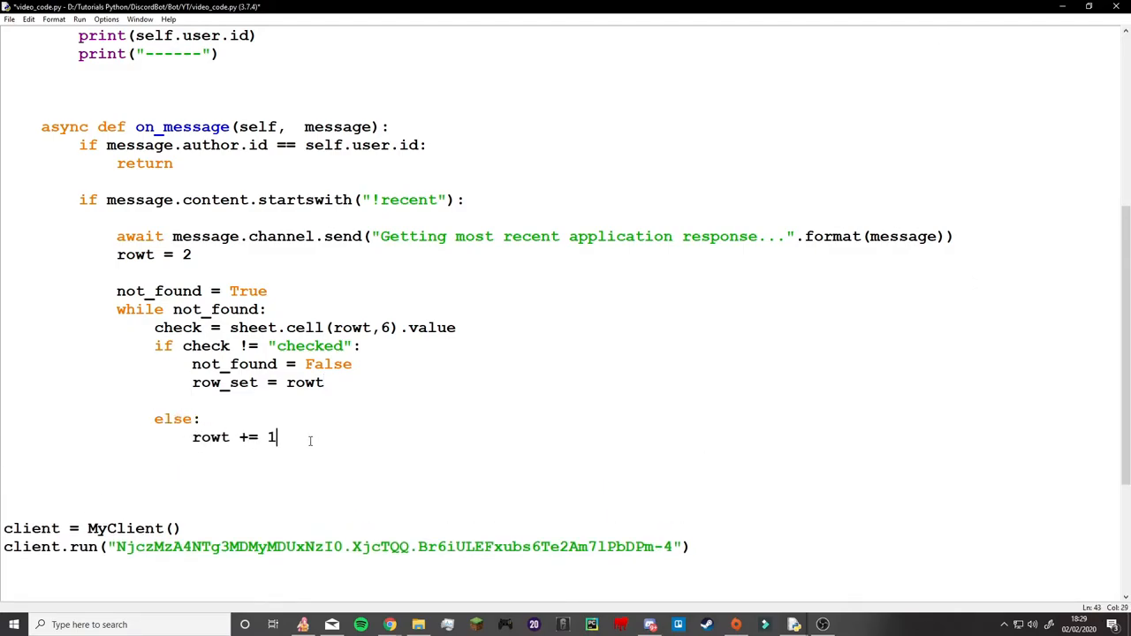
Step: Send "There are no new applications" when column 5 of row_set is empty, else continue
{"action": "type", "text": "if ()"}
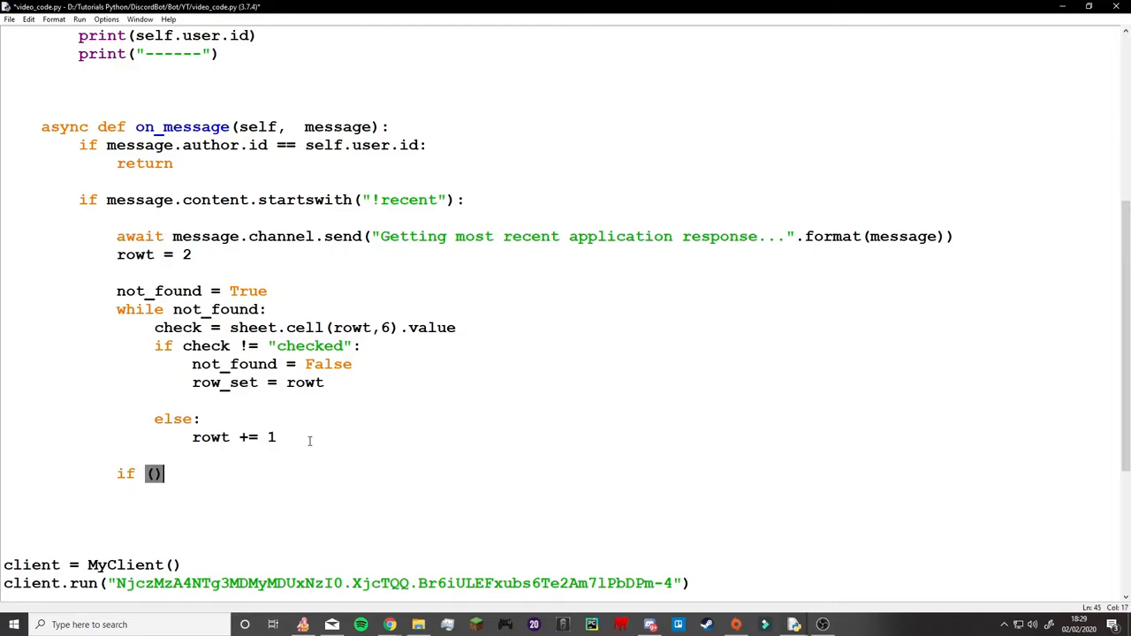
{"action": "type", "text": "sheet.cell(row_set)"}
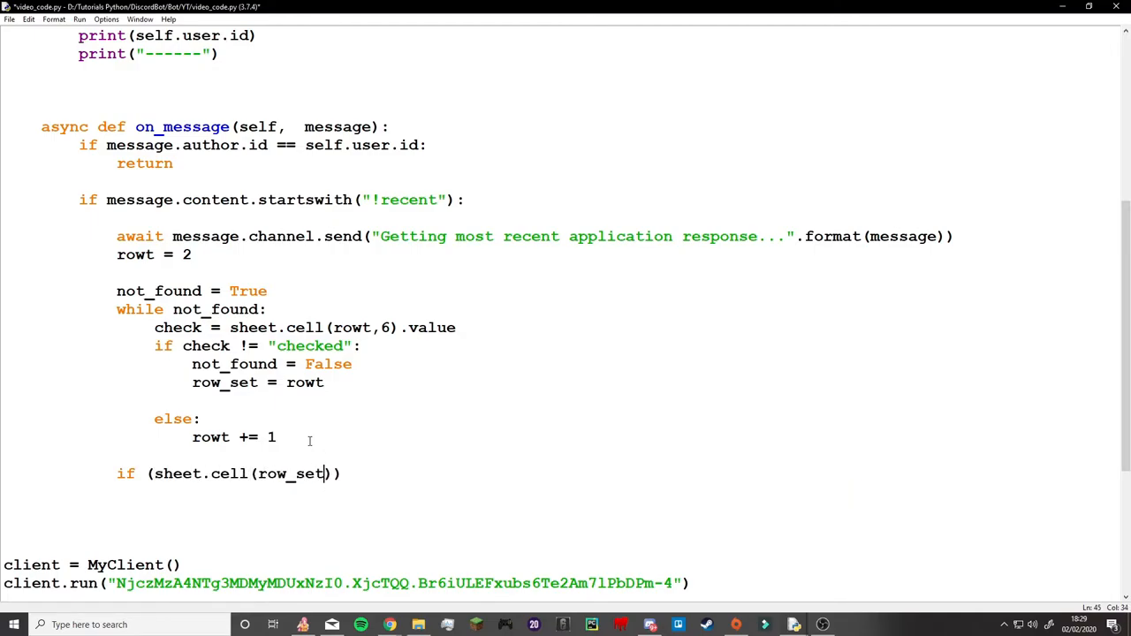
{"action": "type", "text": ", 5).value) ="}
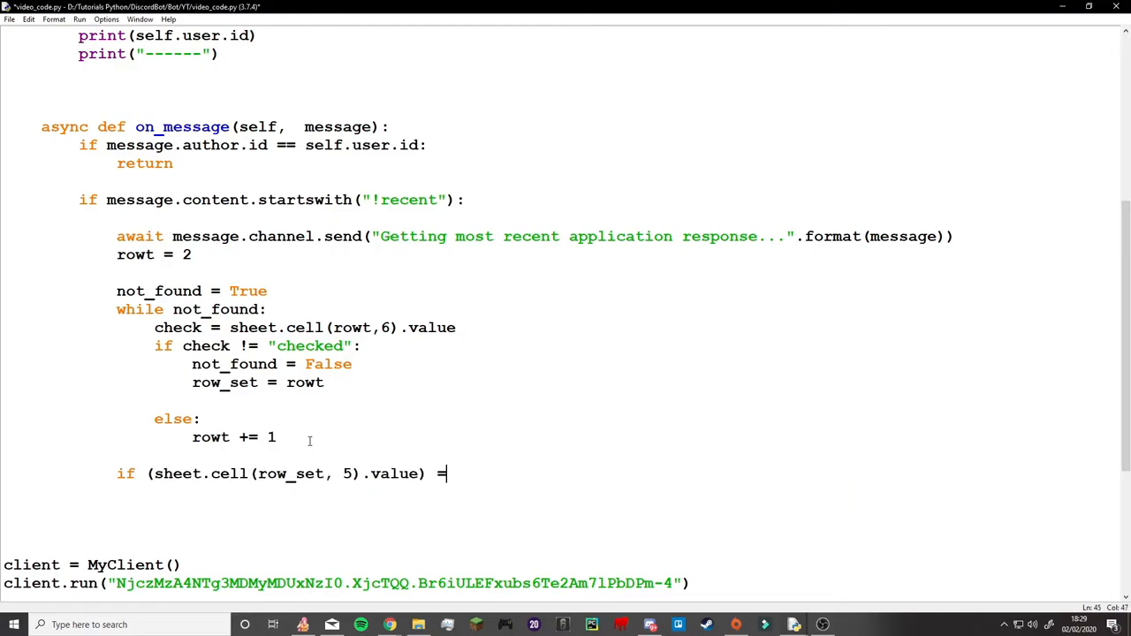
{"action": "type", "text": "= \"\":"}
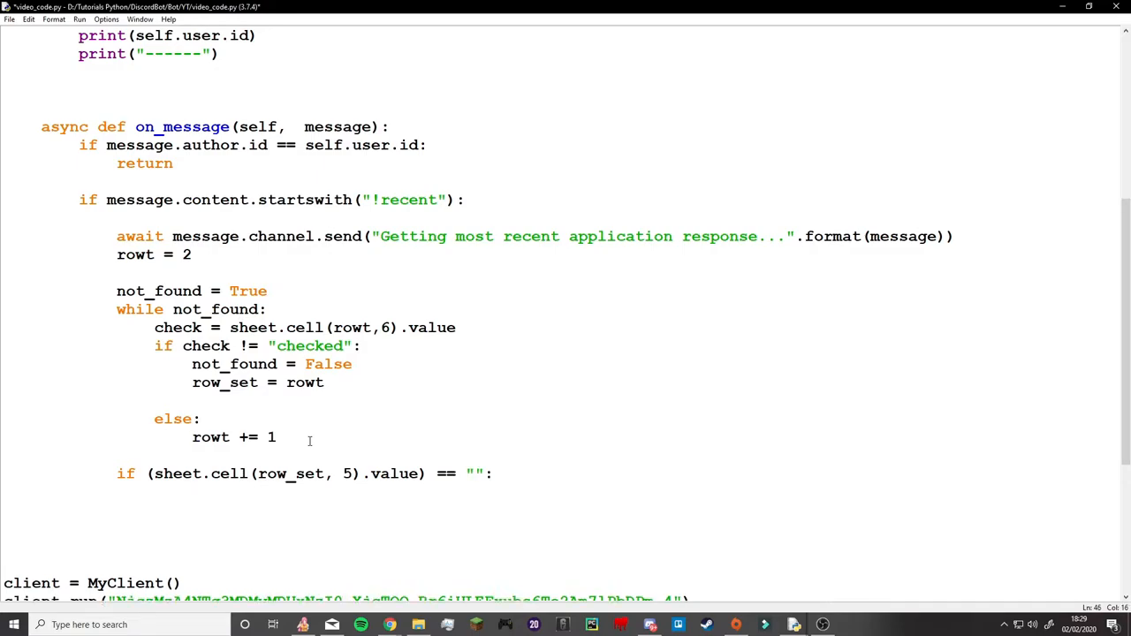
{"action": "type", "text": "await message.channel.send(\"There are no n\")"}
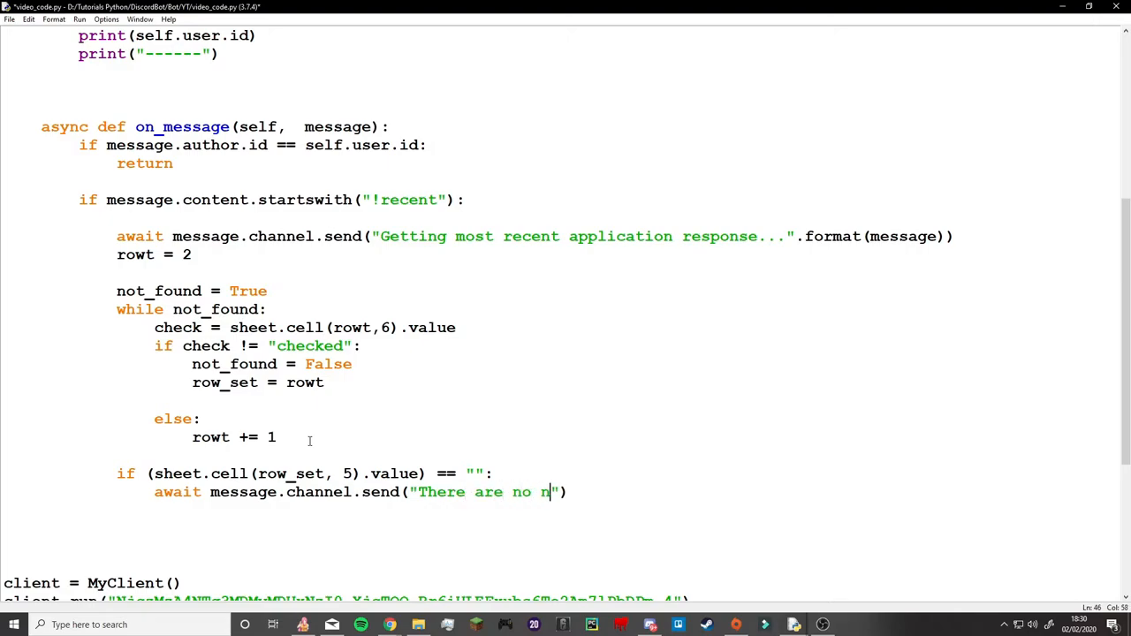
{"action": "type", "text": "ew applications\".format()"}
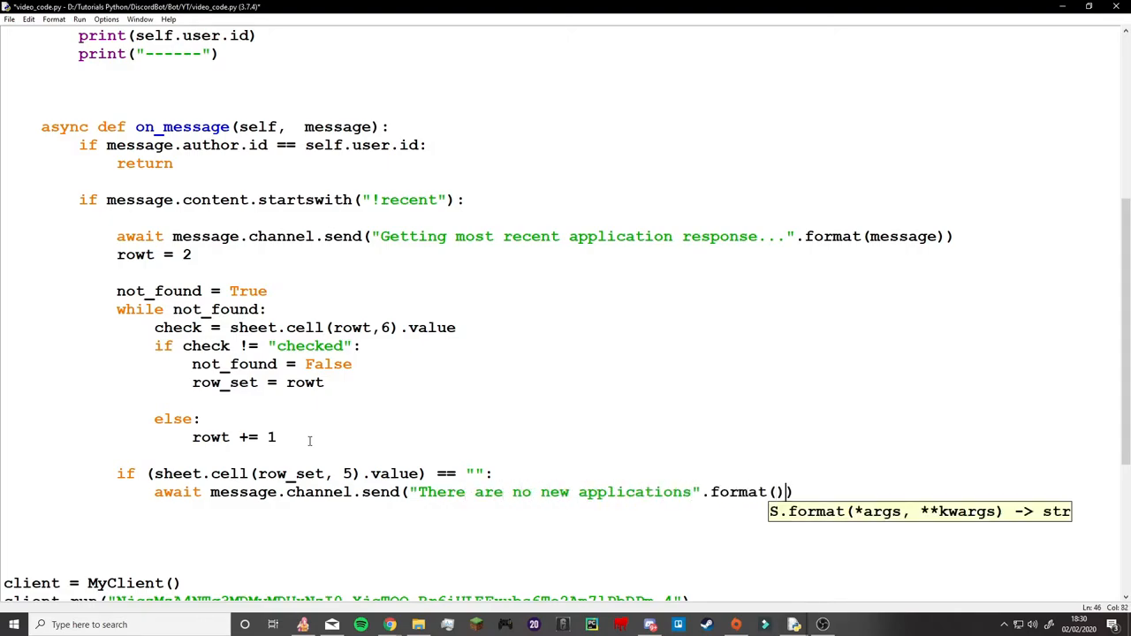
{"action": "type", "text": "message)\\nels"}
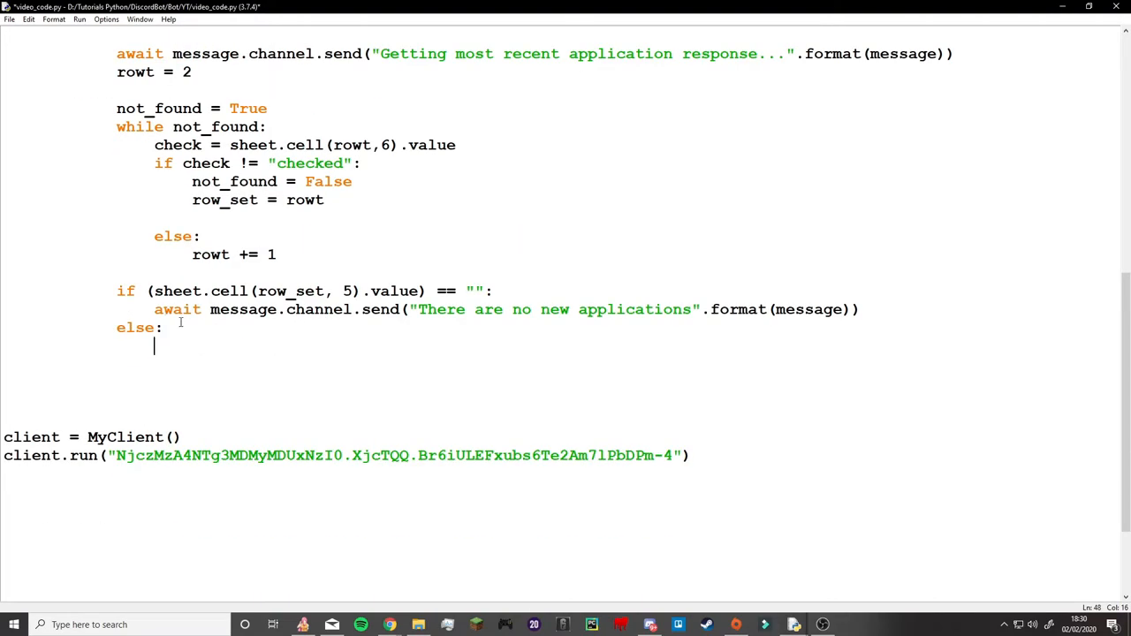
Step: Under else, assign name, age, time and desc from sheet.cell(row_set, 2–5).value
{"action": "type", "text": "th"}
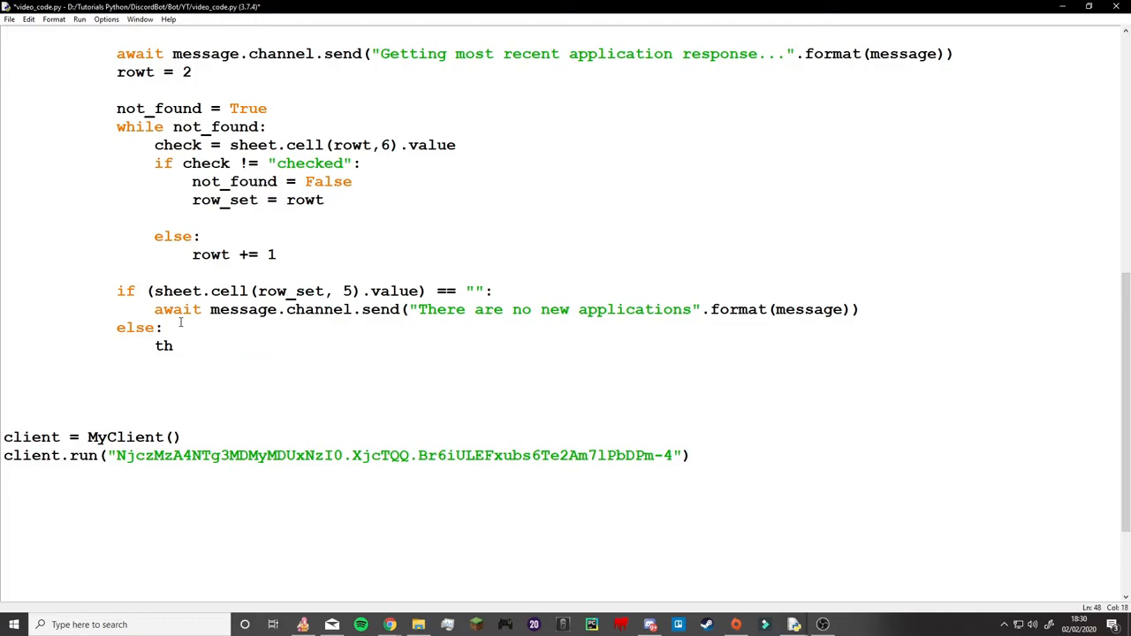
{"action": "type", "text": "is is about to get rea"}
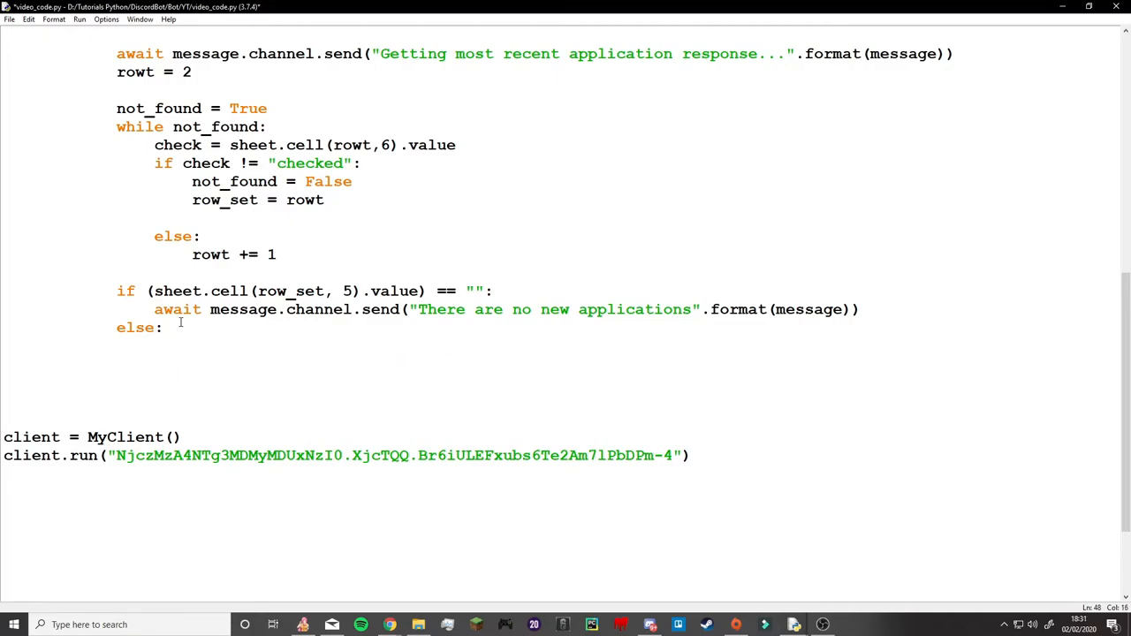
{"action": "type", "text": "name =sheet"}
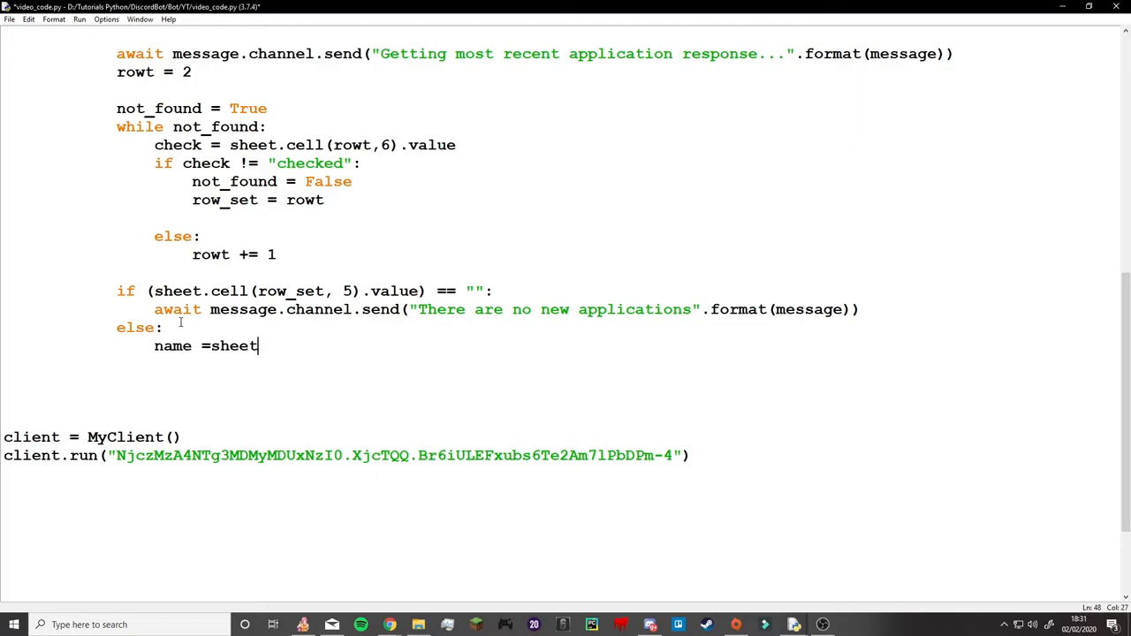
{"action": "type", "text": ".cell(row_set, 2).value"}
{"action": "type", "text": "age = s"}
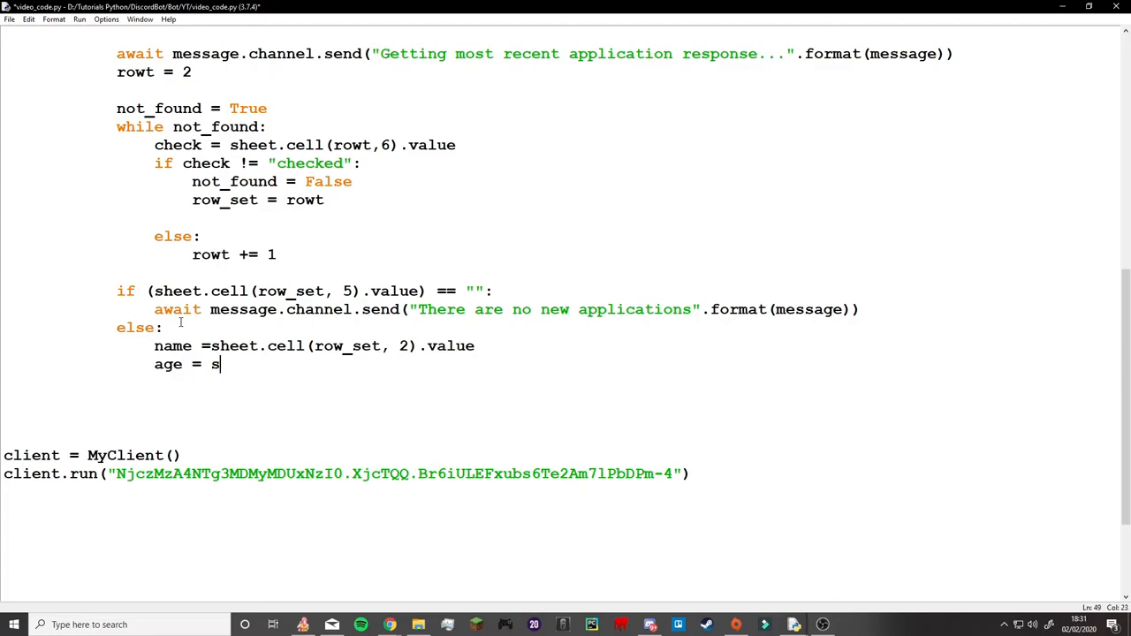
{"action": "type", "text": "heet.cell(rowt, 3)"}
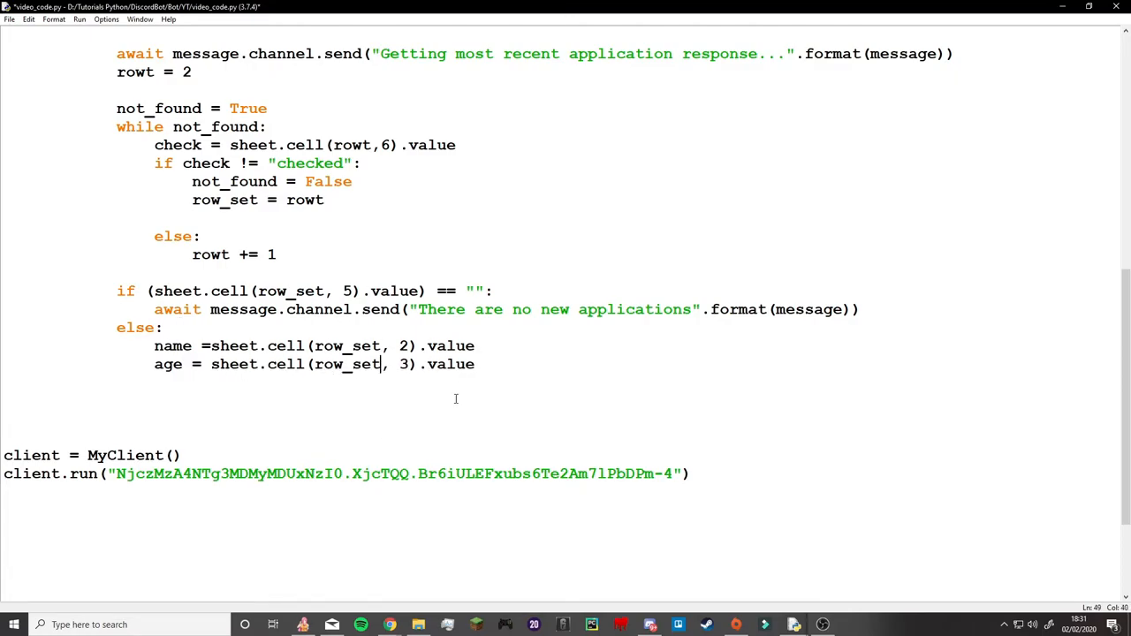
{"action": "type", "text": "time =  sheet.cell(row_set, 3).value"}
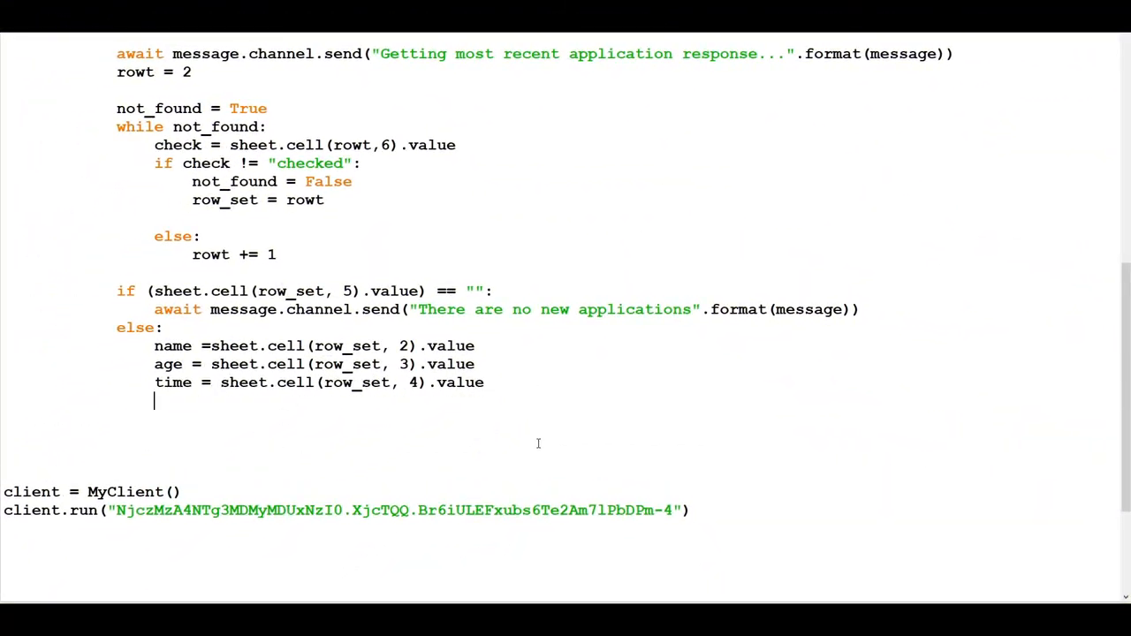
{"action": "type", "text": "desc = sheet.cell(row_set, 5).value"}
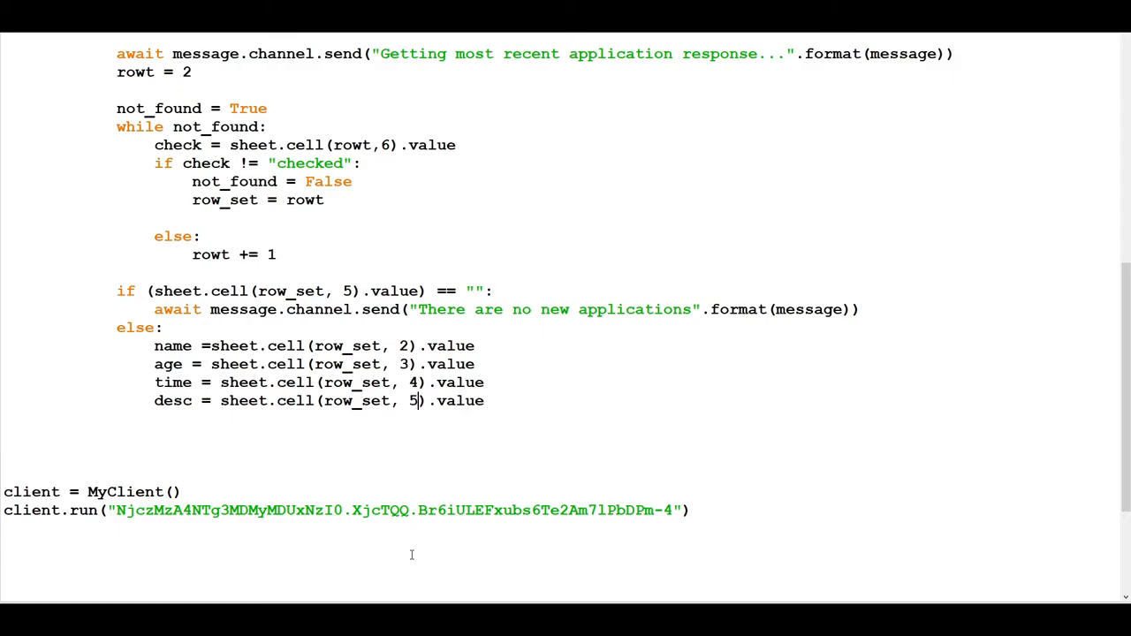
{"action": "key", "text": "enter"}
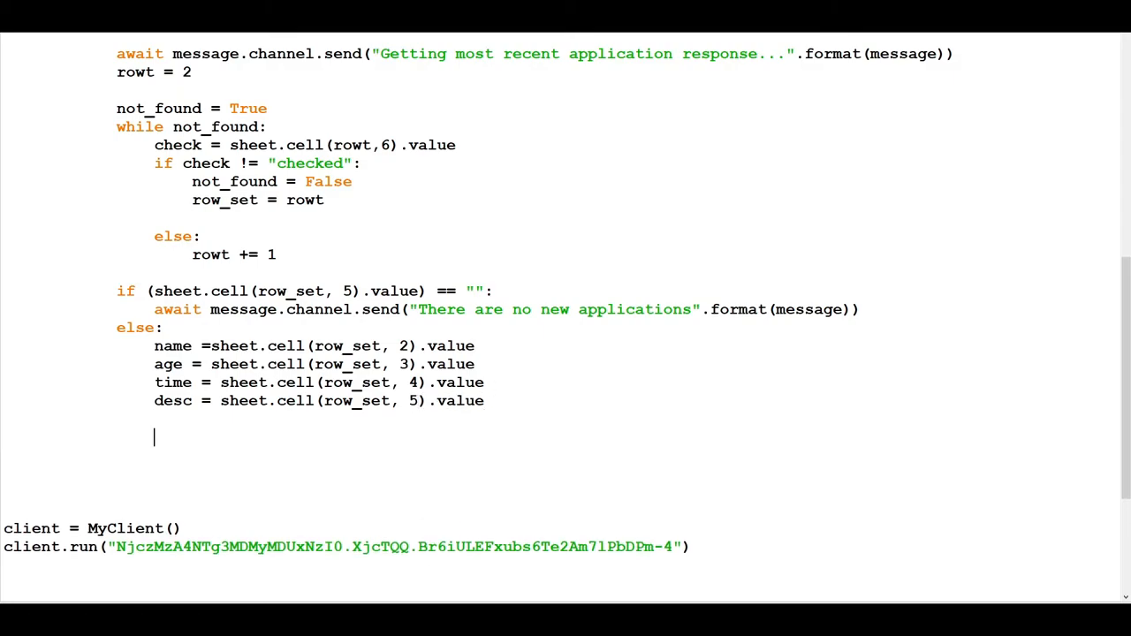
Step: Send "**Name:** {}" formatted with the applicant's name to the channel
{"action": "type", "text": "await message.c"}
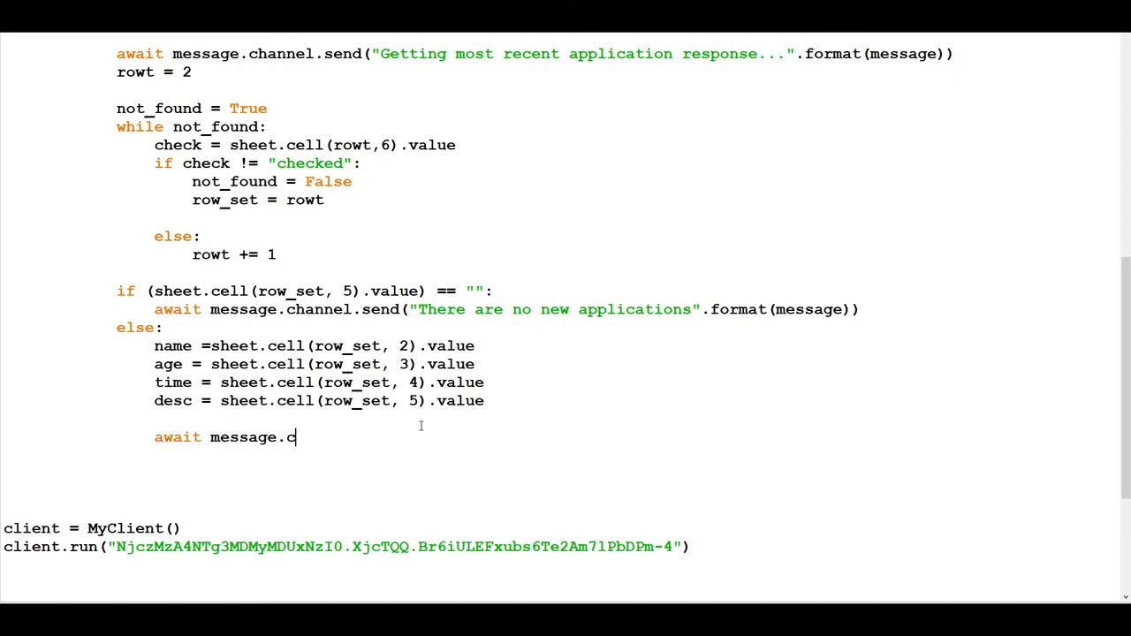
{"action": "type", "text": "hannel.send(\"***\")"}
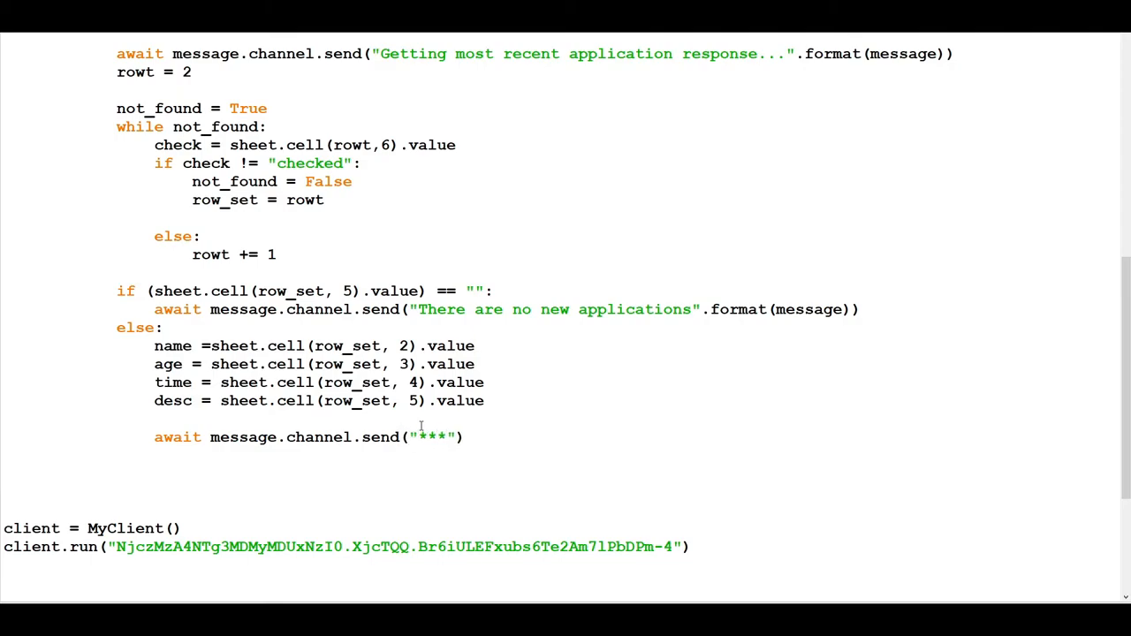
{"action": "type", "text": "**Name:** {"}
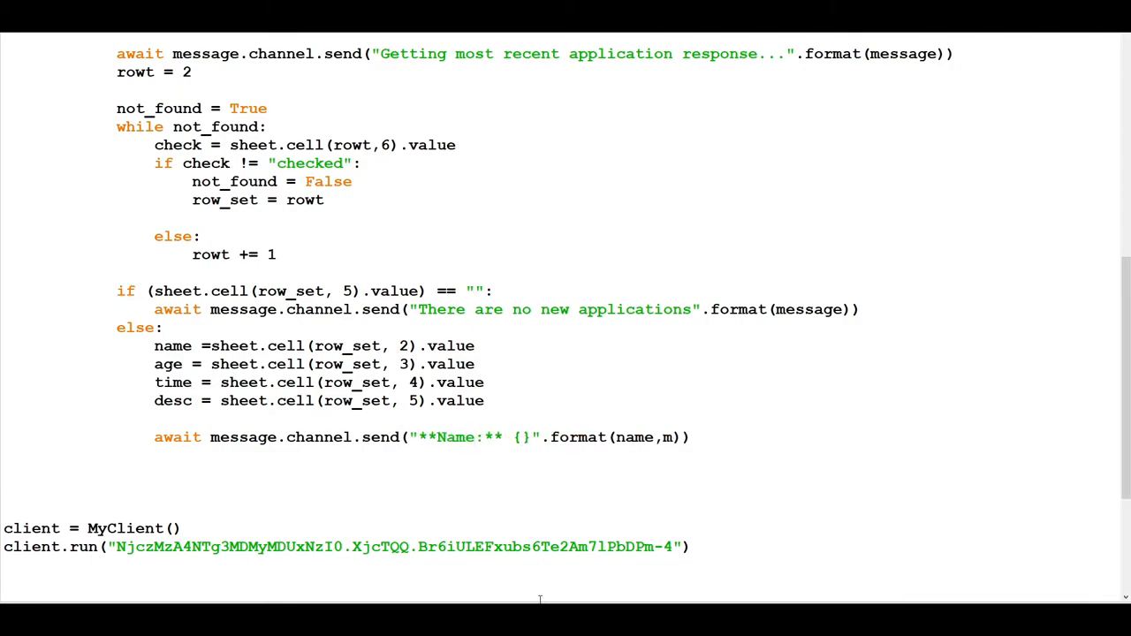
{"action": "type", "text": "essage"}
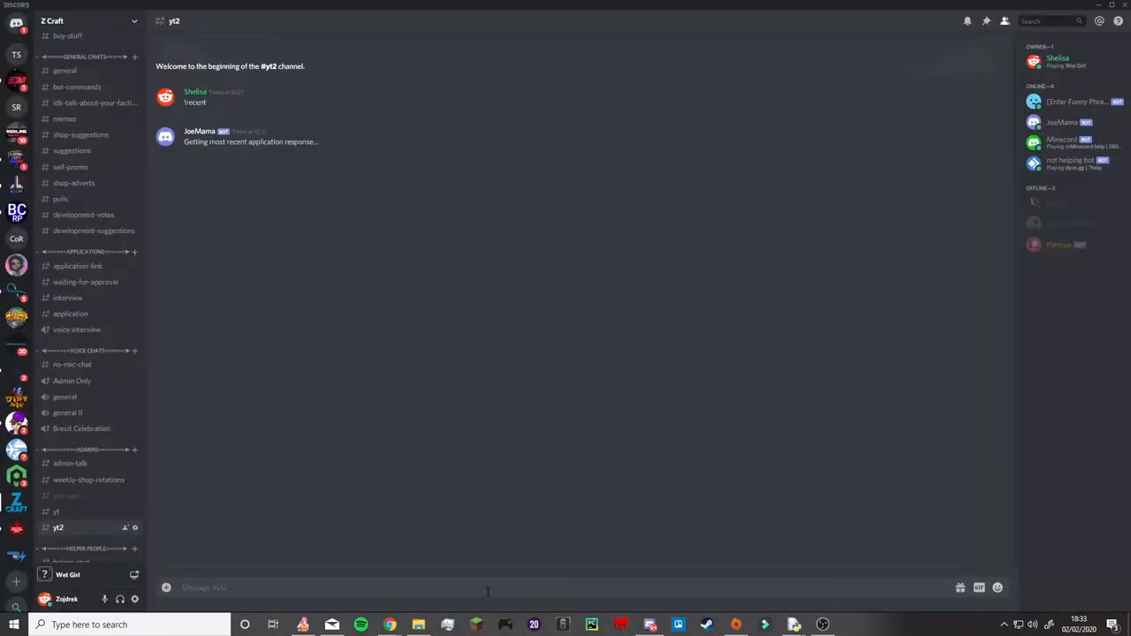
Step: Post "!recent" in the yt2 channel to test the bot
{"action": "type", "text": "!recent"}
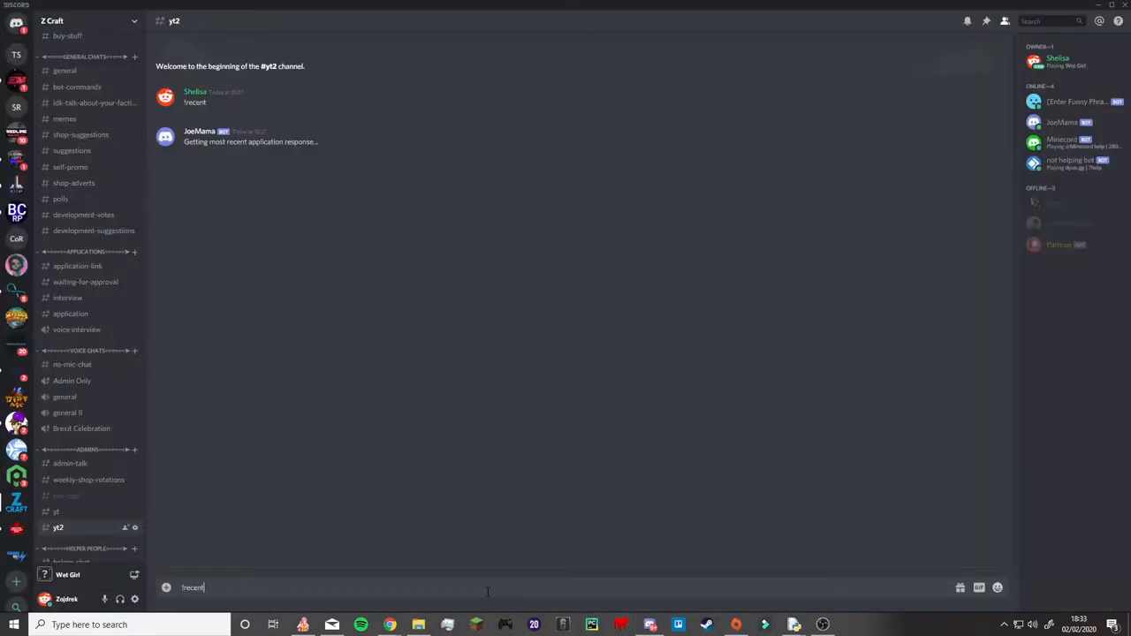
{"action": "key", "text": "enter"}
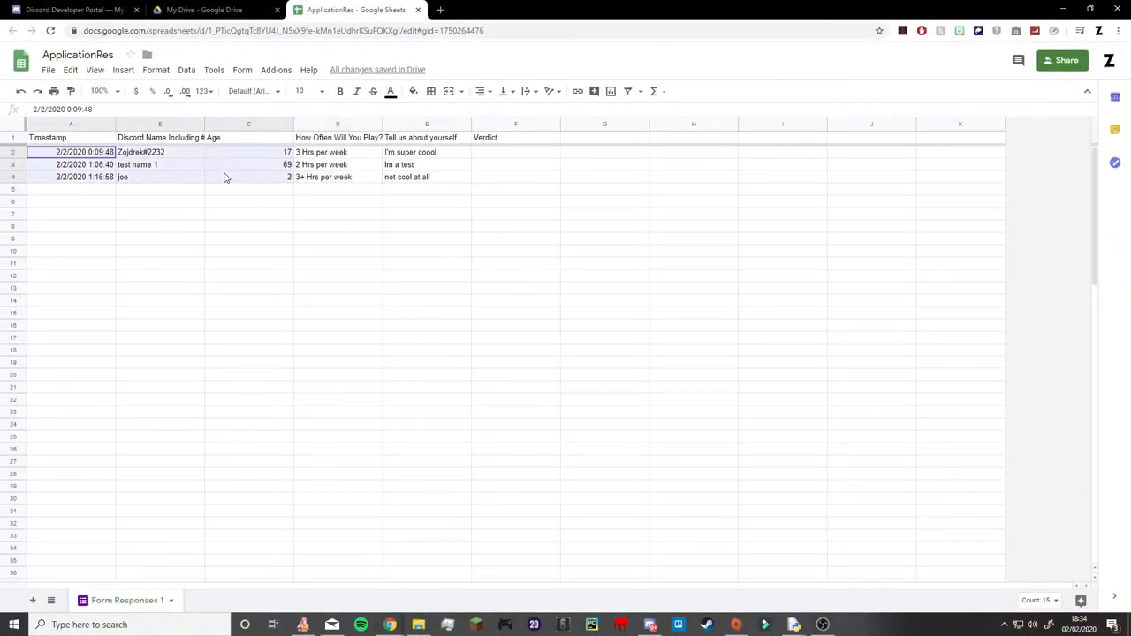
{"action": "left_click", "coordinate": [516, 164]}
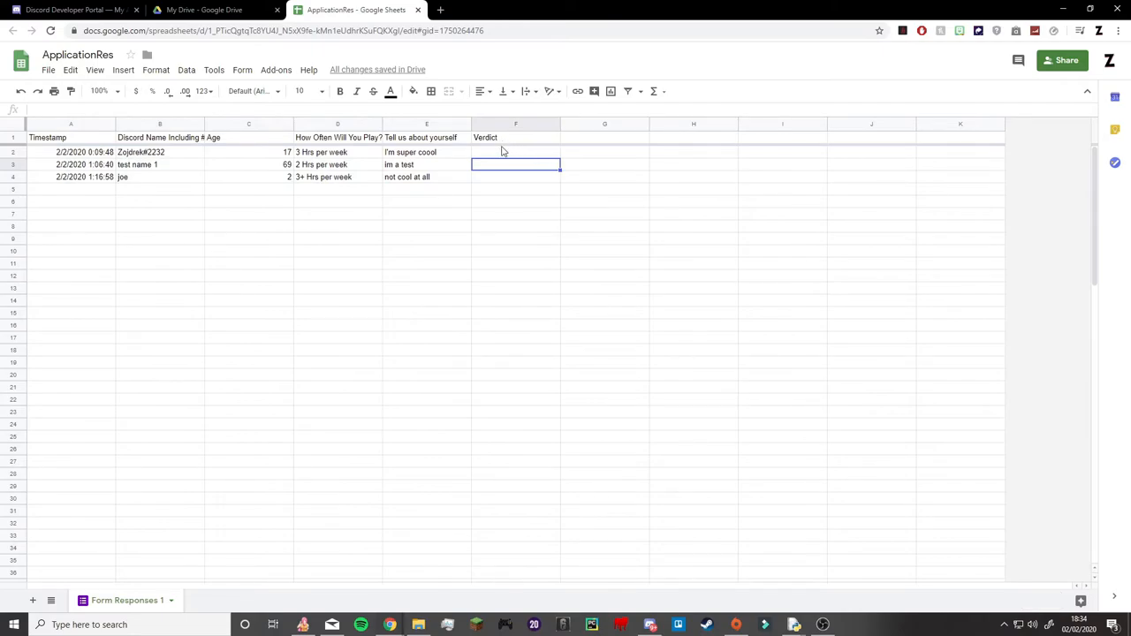
{"action": "left_click", "coordinate": [515, 363]}
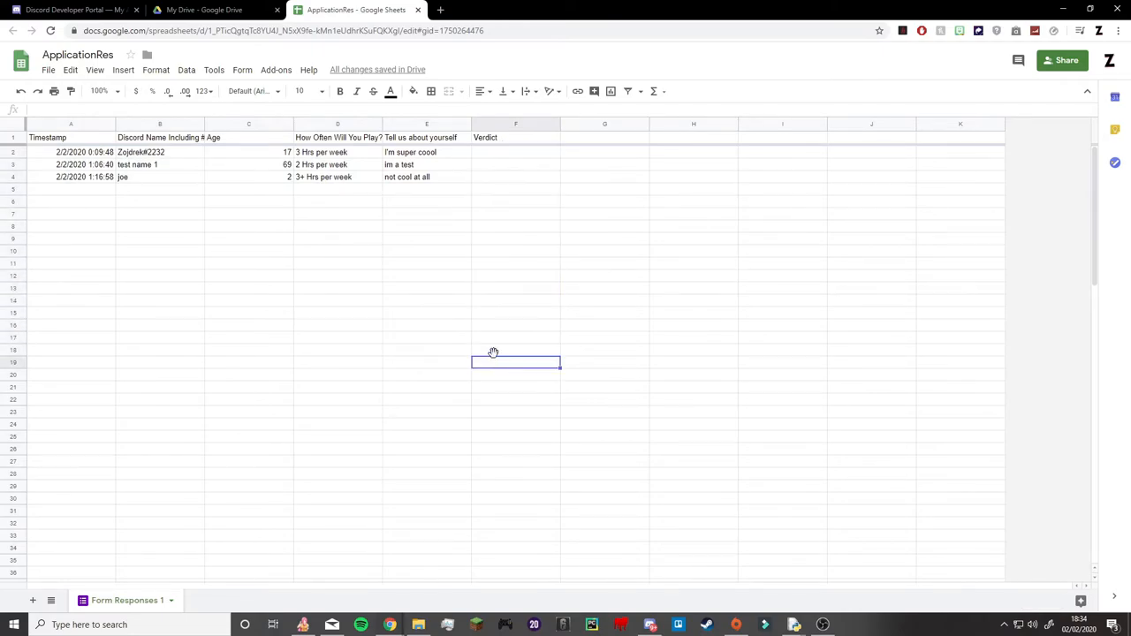
{"action": "type", "text": "c"}
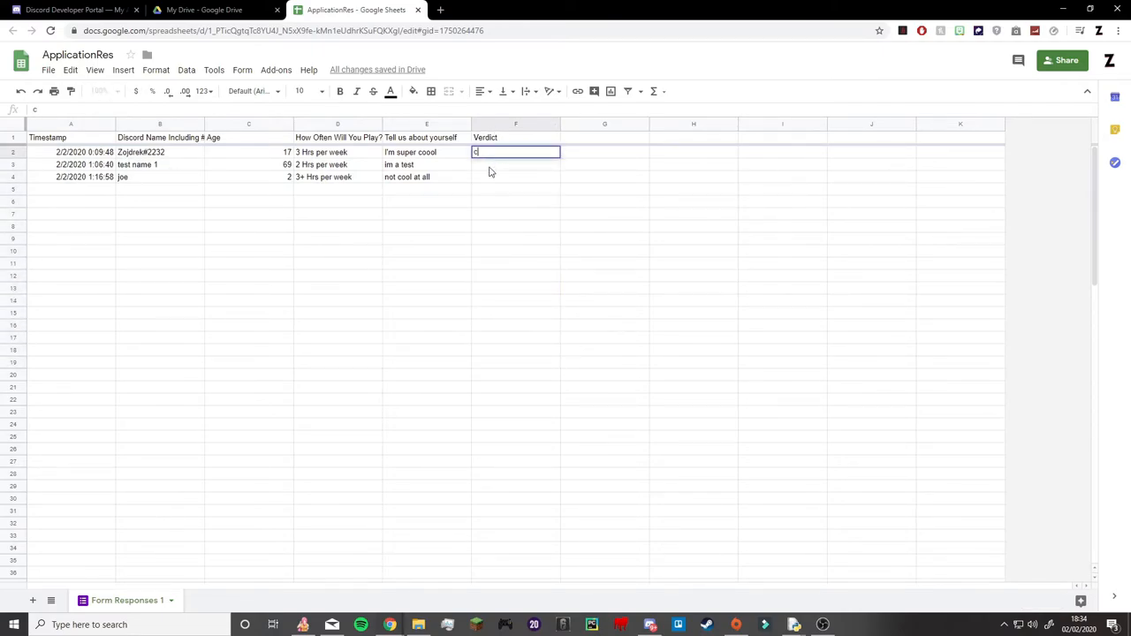
{"action": "type", "text": "checked"}
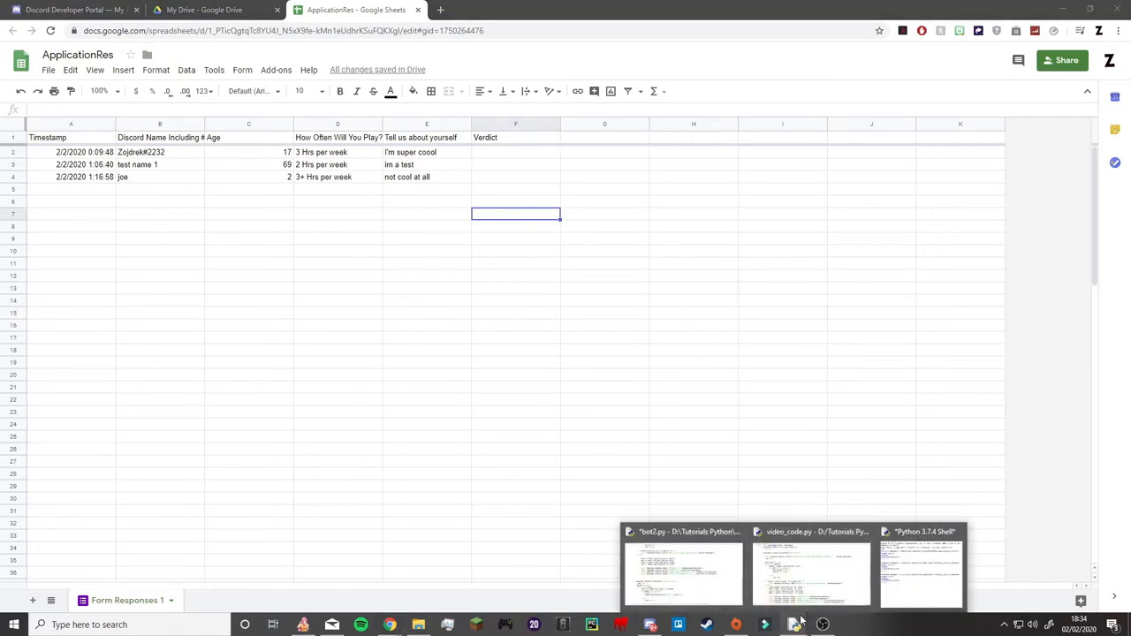
Step: Add an if for "!done recent" messages, setting rowt = 2 and found = False
{"action": "left_click", "coordinate": [811, 572]}
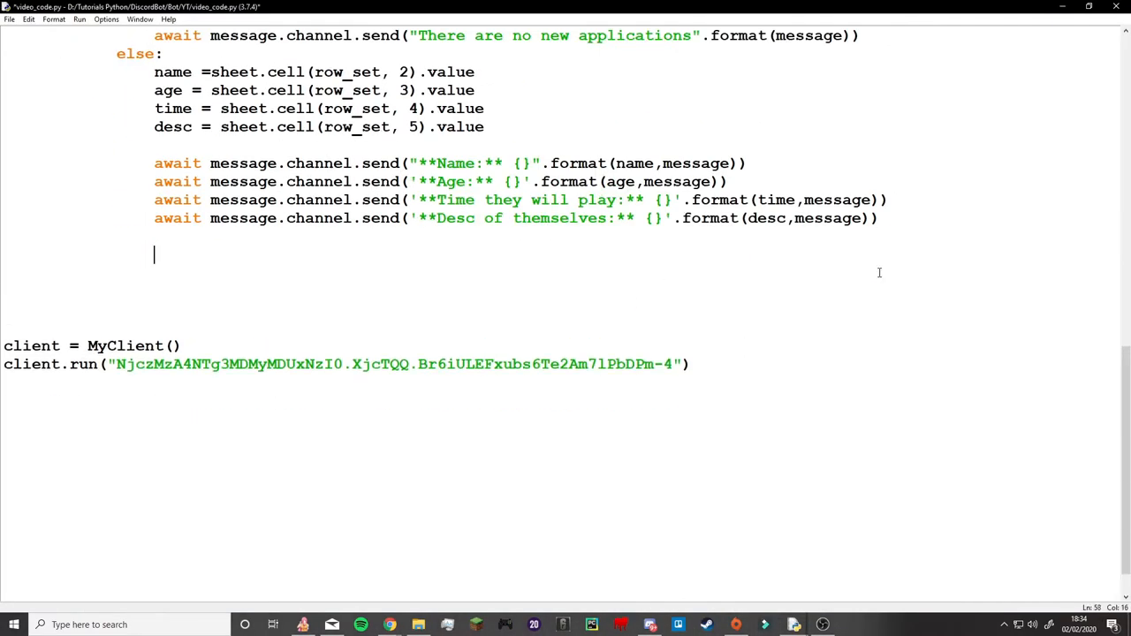
{"action": "type", "text": "if mes"}
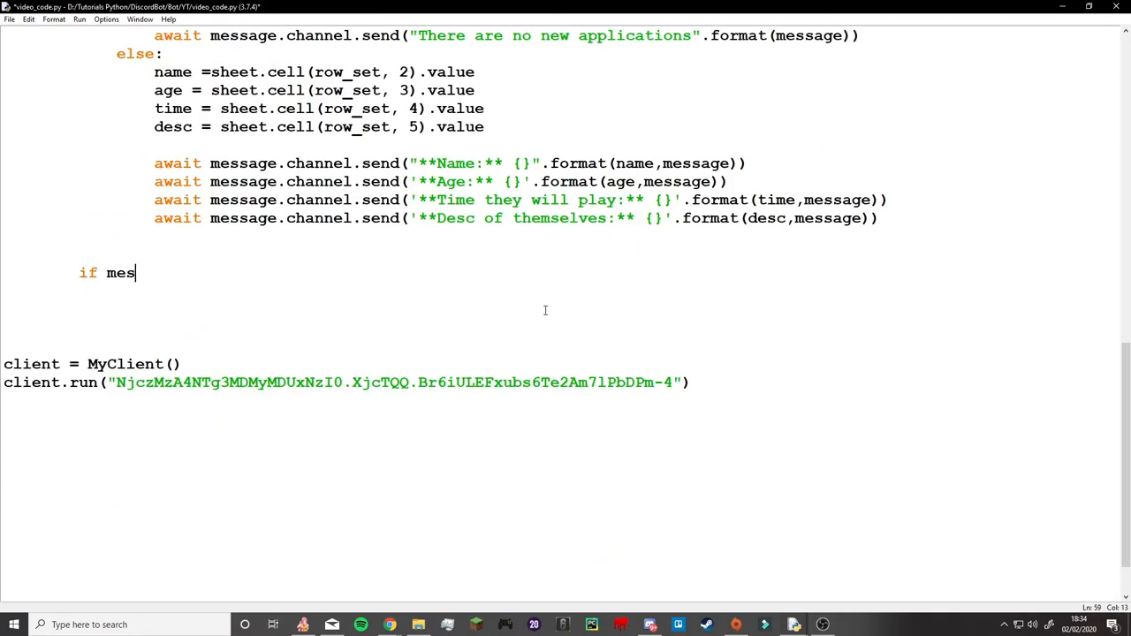
{"action": "type", "text": "sage.content.startswith()"}
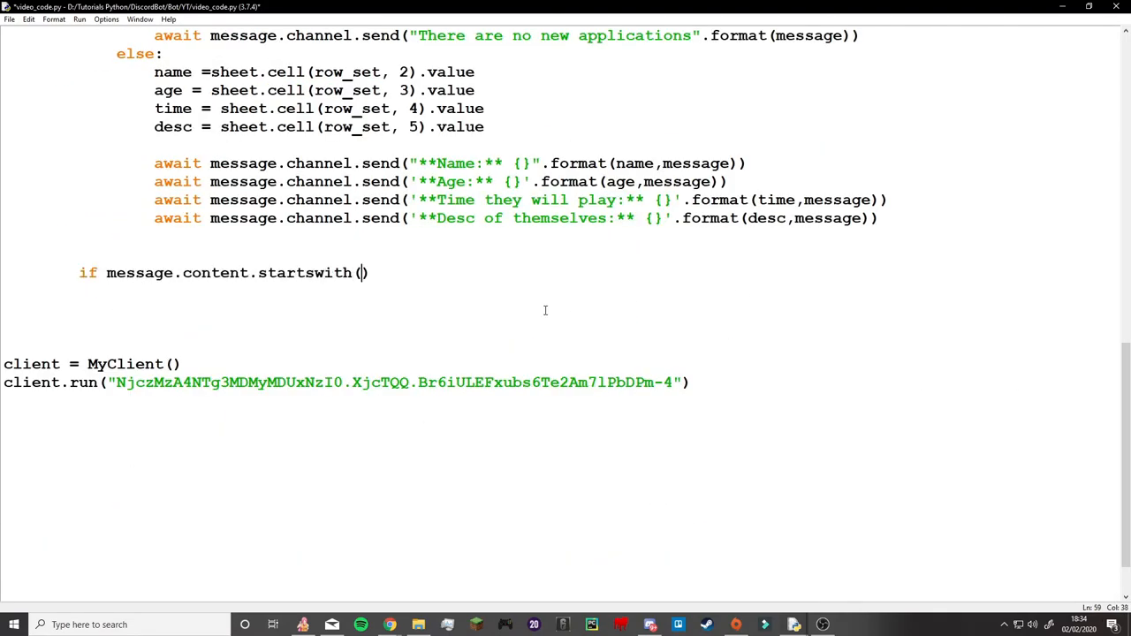
{"action": "type", "text": "\"!done recent\""}
{"action": "type", "text": "found"}
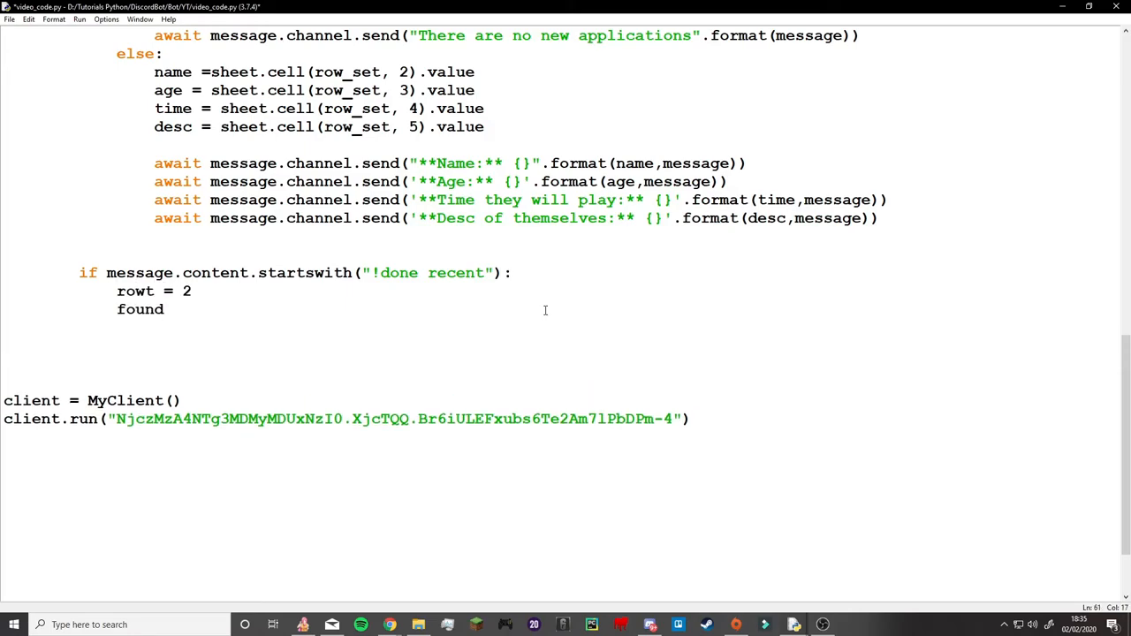
{"action": "type", "text": "= False"}
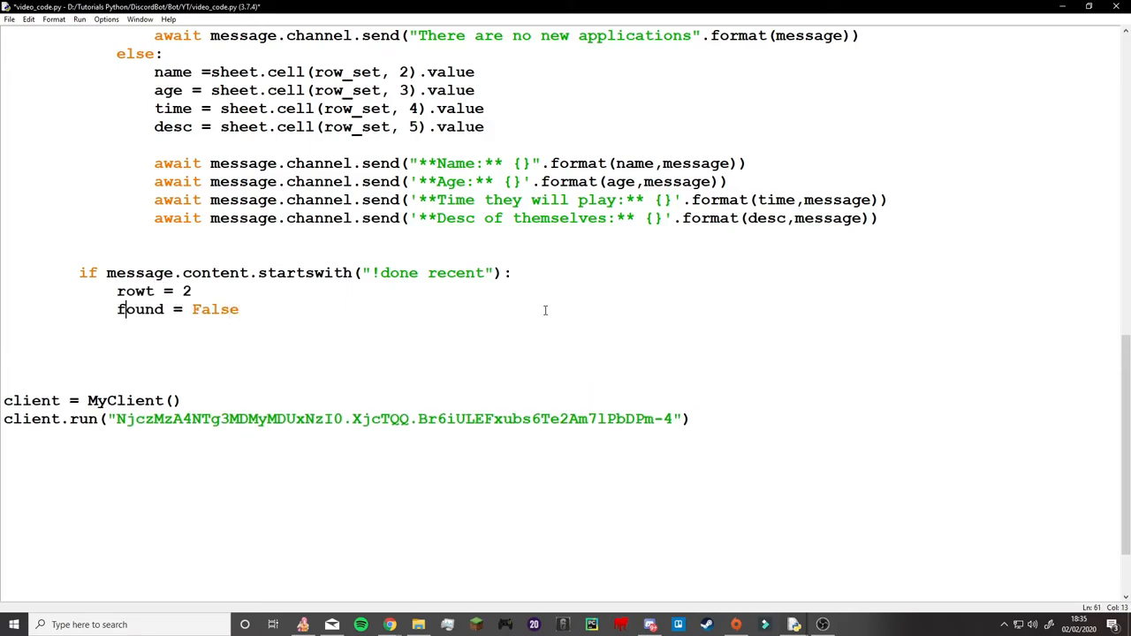